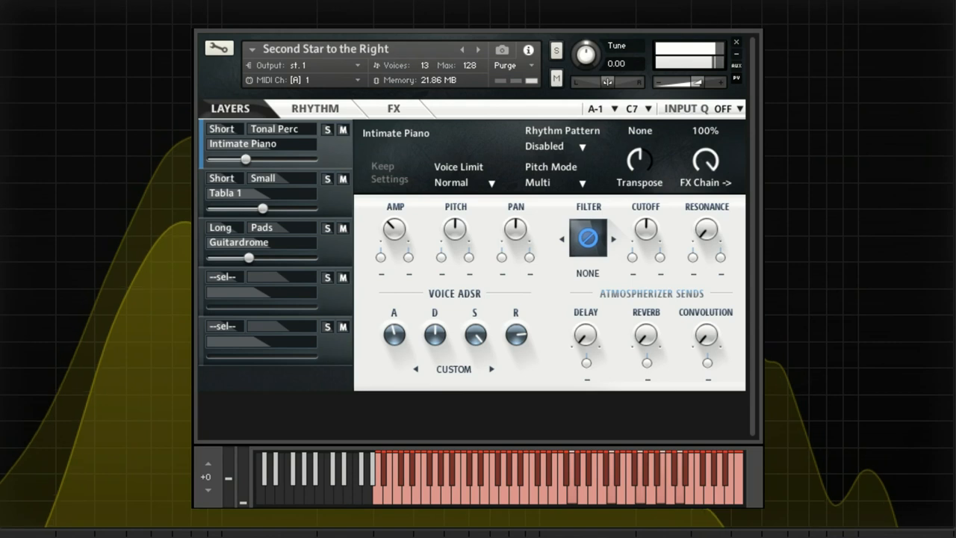
# Step: Browse the Tabla 1 and Guitardrome layer settings, then return to Intimate Piano
pyautogui.click(261, 193)
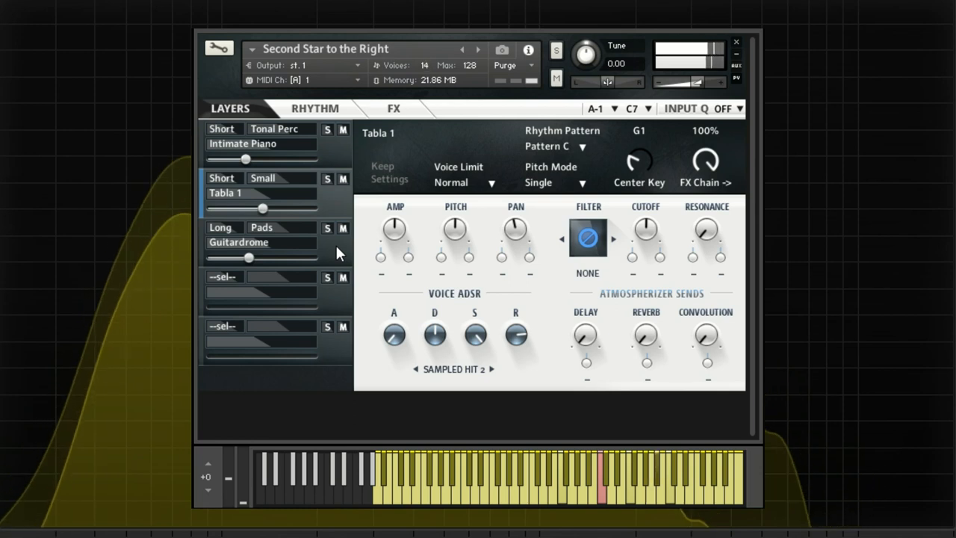
pyautogui.click(239, 242)
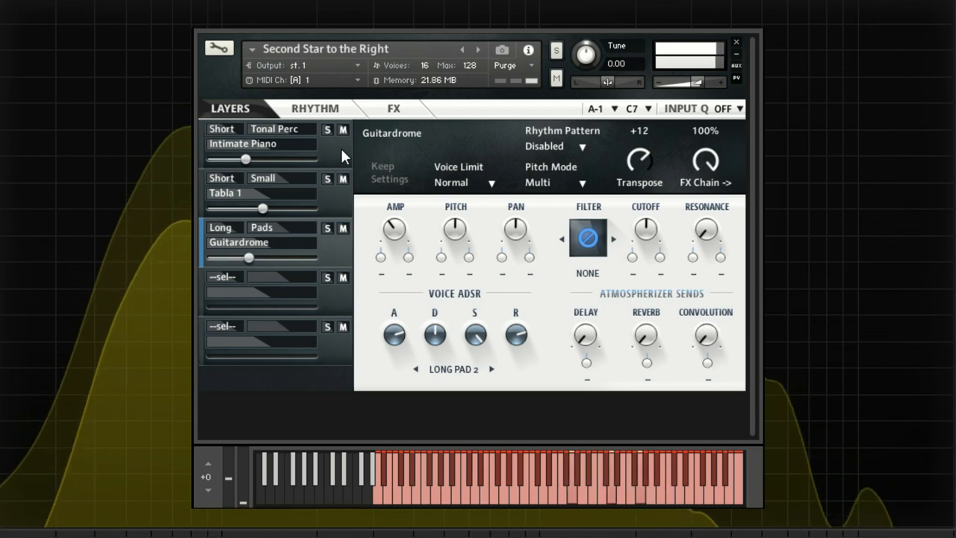
pyautogui.click(261, 143)
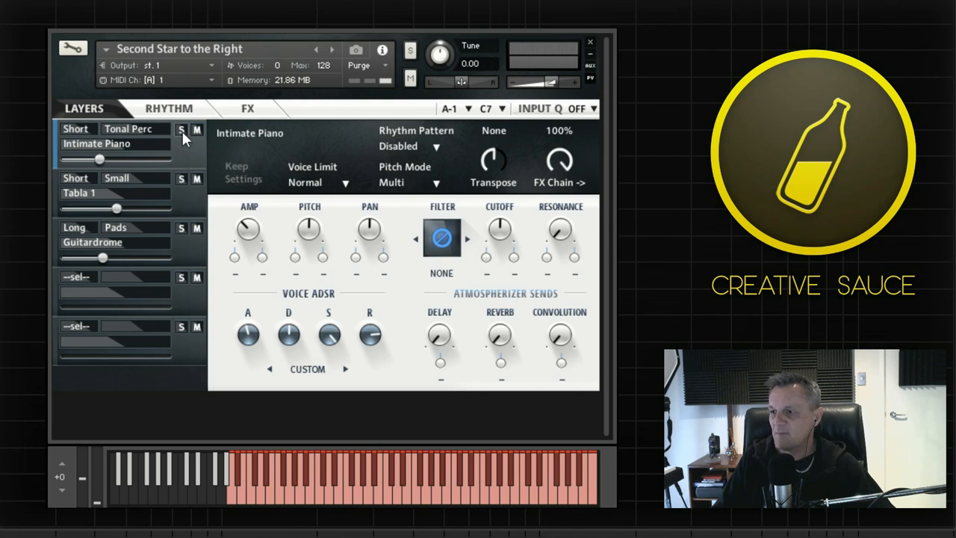
# Step: Solo the Intimate Piano layer and nudge its amp level down slightly
pyautogui.click(182, 128)
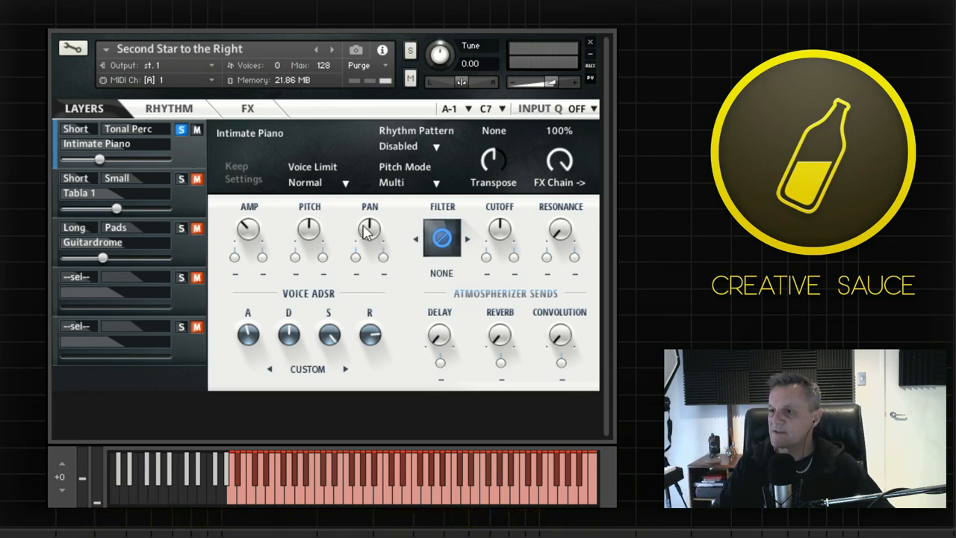
pyautogui.moveTo(312, 214)
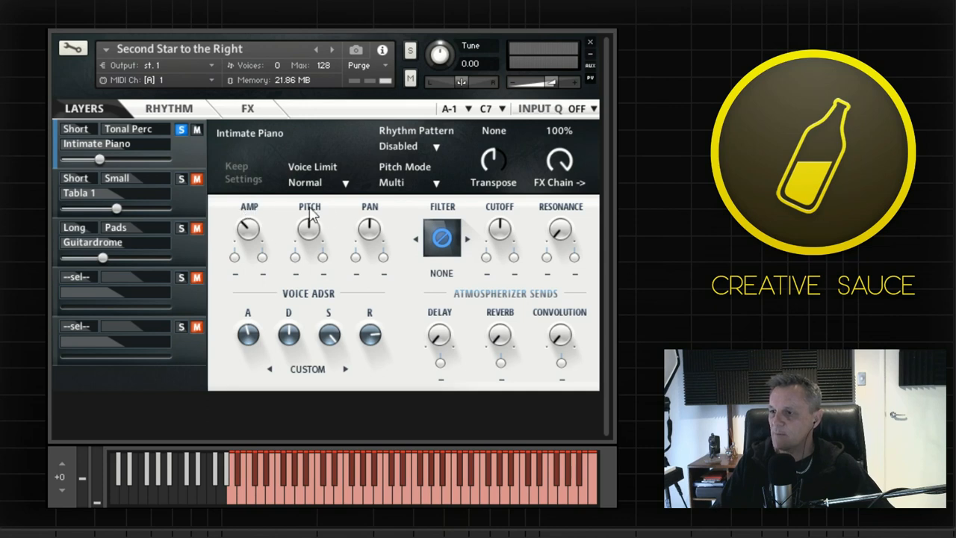
pyautogui.moveTo(252, 230)
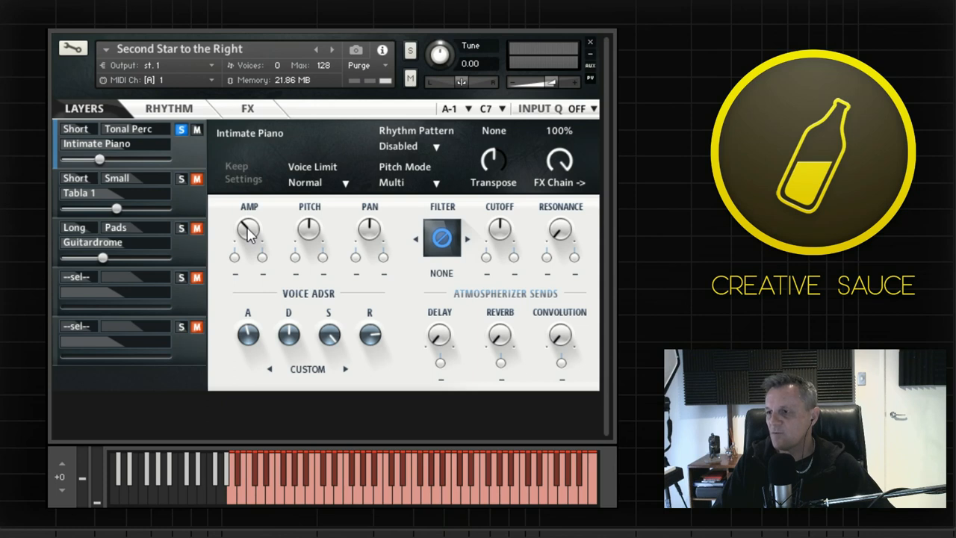
pyautogui.moveTo(248, 230); pyautogui.dragTo(248, 239)
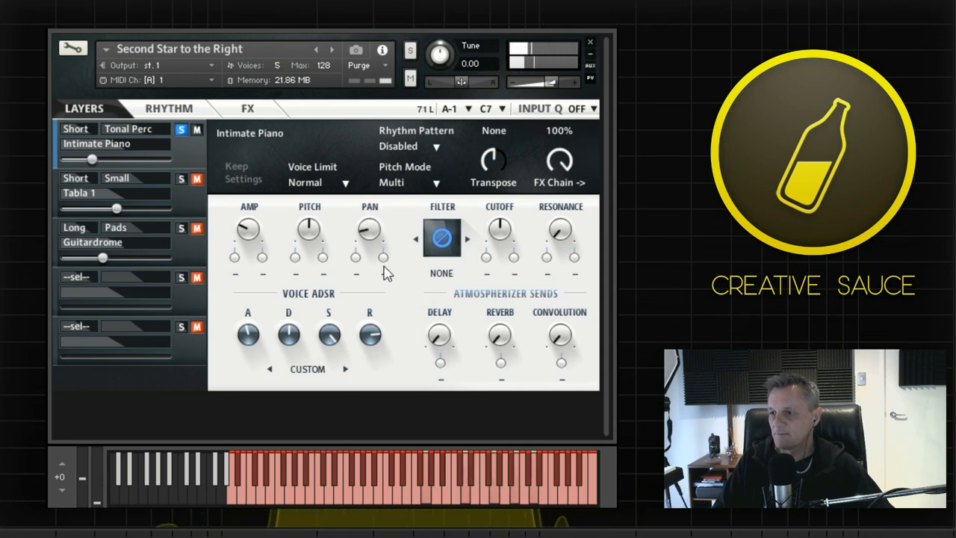
pyautogui.moveTo(369, 229); pyautogui.dragTo(371, 224)
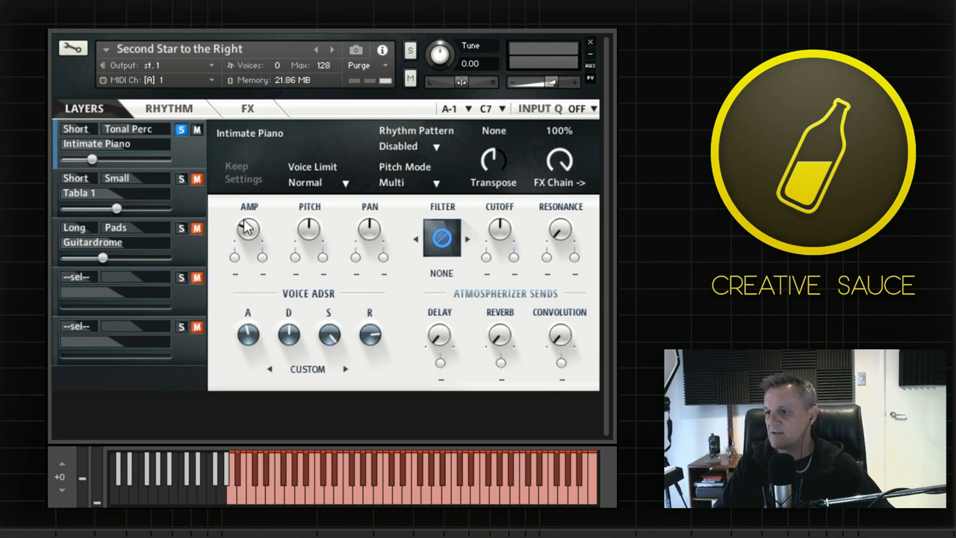
pyautogui.moveTo(277, 179)
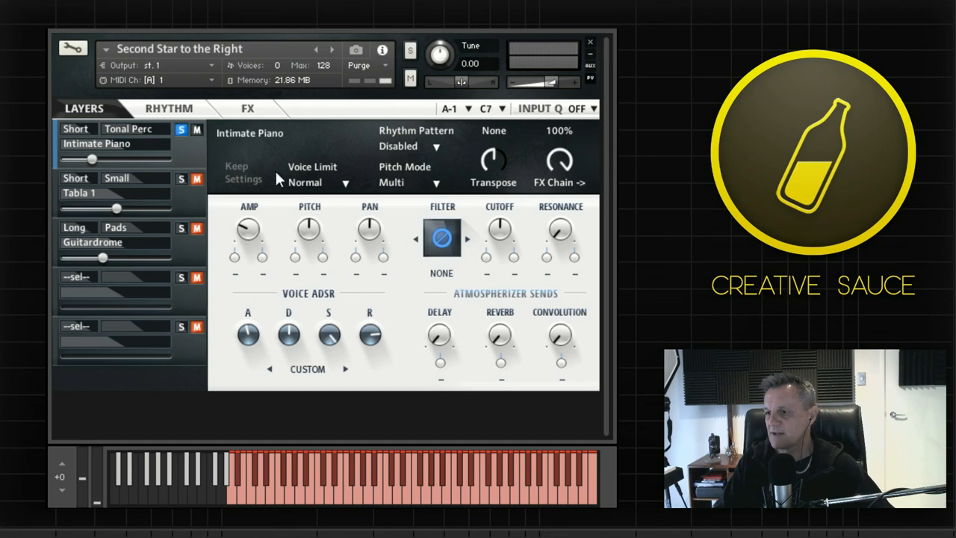
pyautogui.moveTo(362, 220)
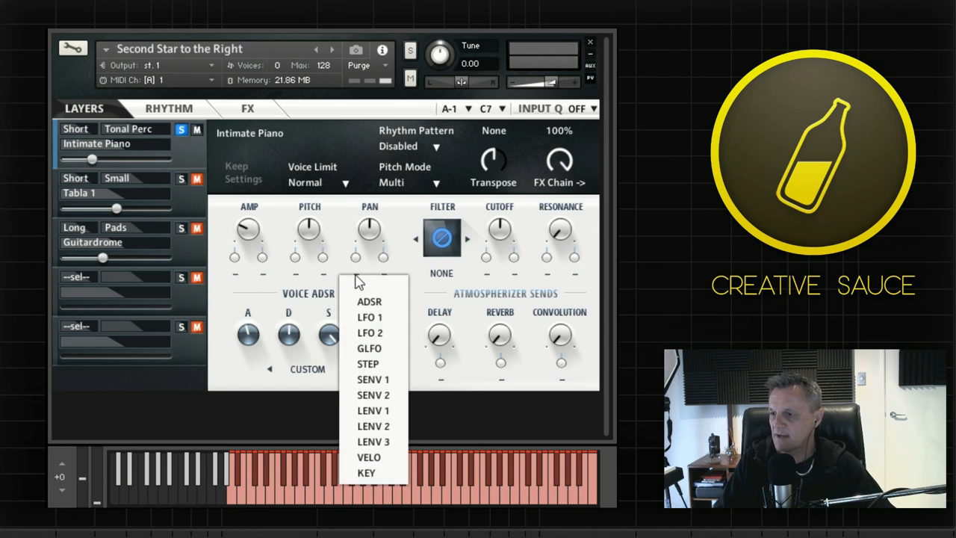
pyautogui.moveTo(371, 365)
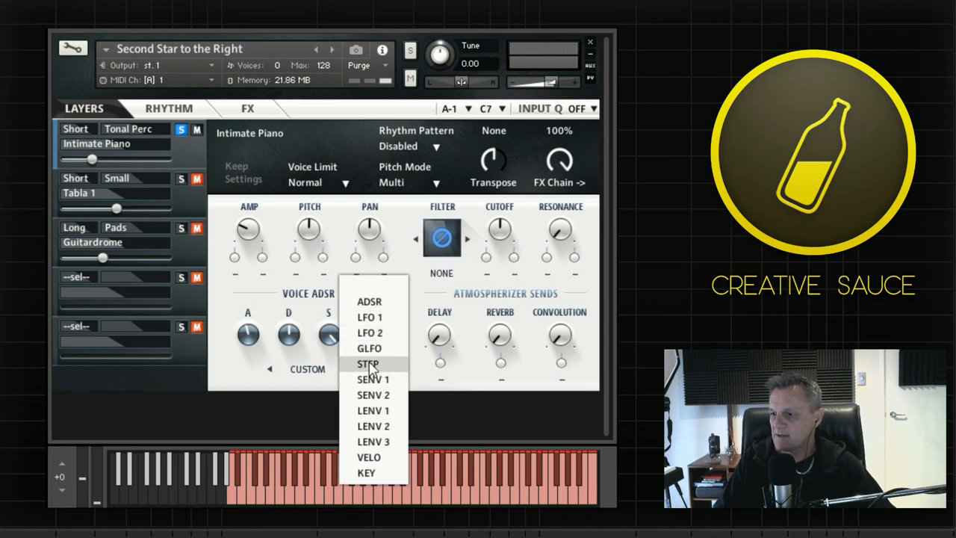
# Step: Assign STEP as the Intimate Piano pan modulation source
pyautogui.click(367, 364)
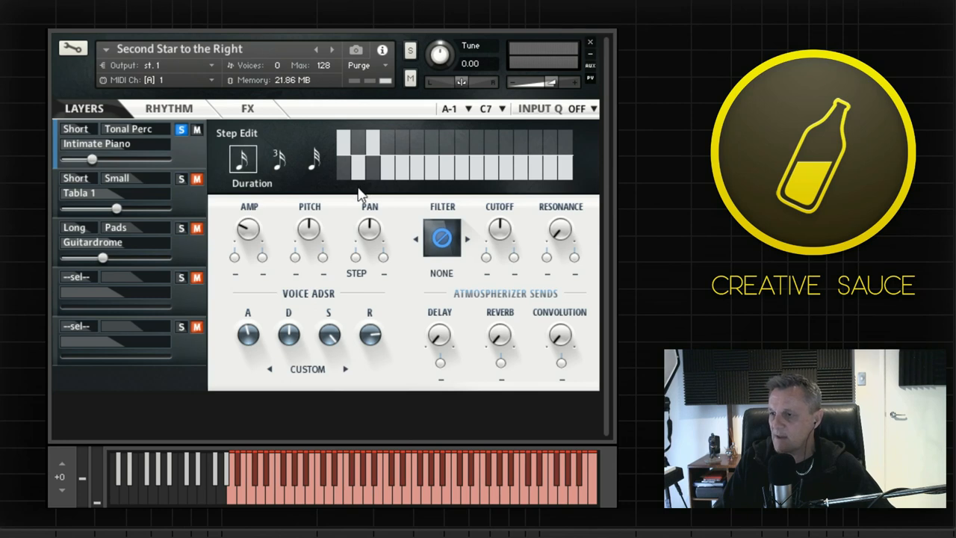
pyautogui.moveTo(429, 181)
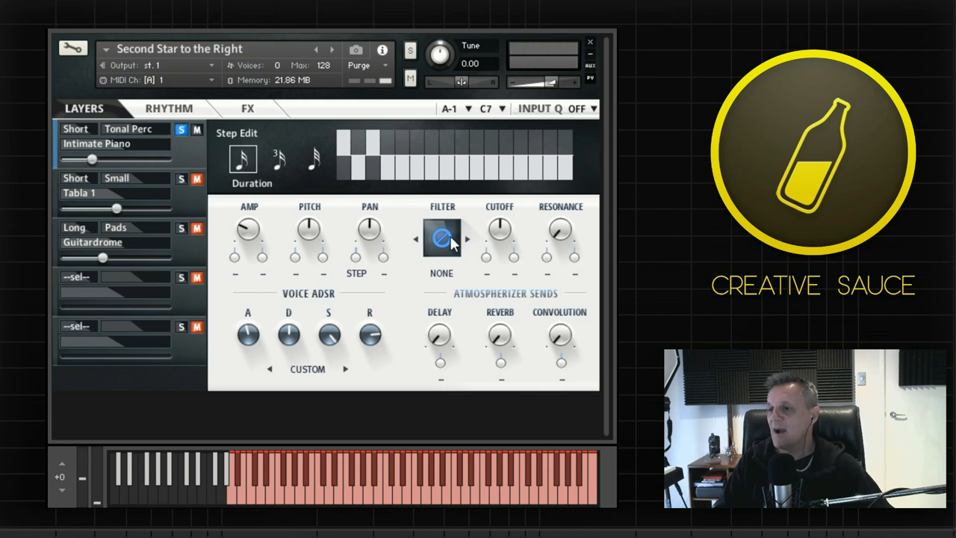
# Step: Switch the Intimate Piano filter to HIPASS after trying low-pass, leaving Step Edit
pyautogui.click(468, 239)
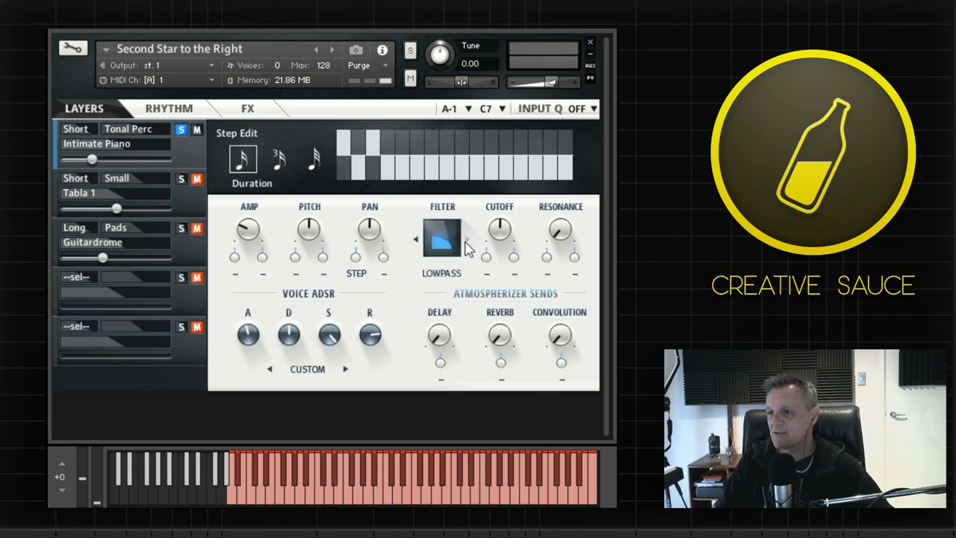
pyautogui.click(442, 239)
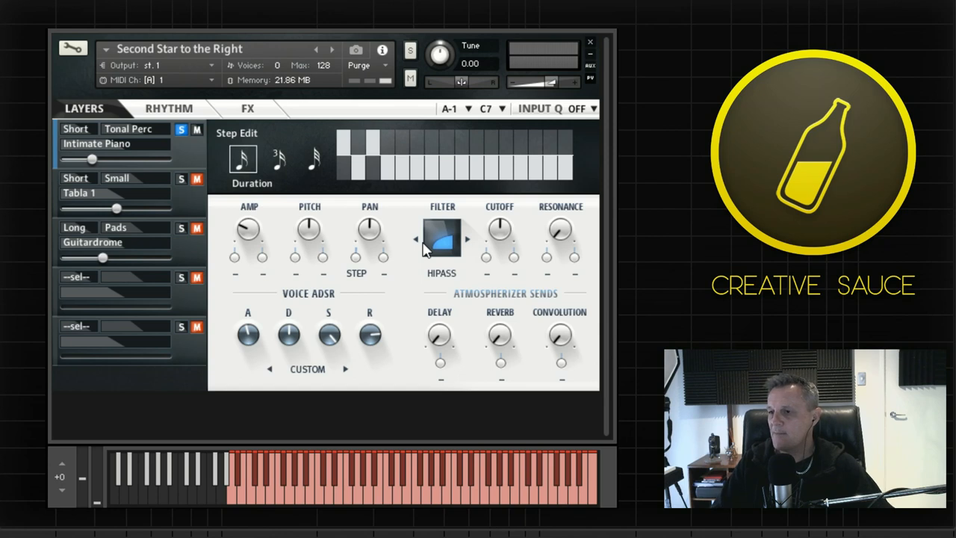
pyautogui.moveTo(541, 245)
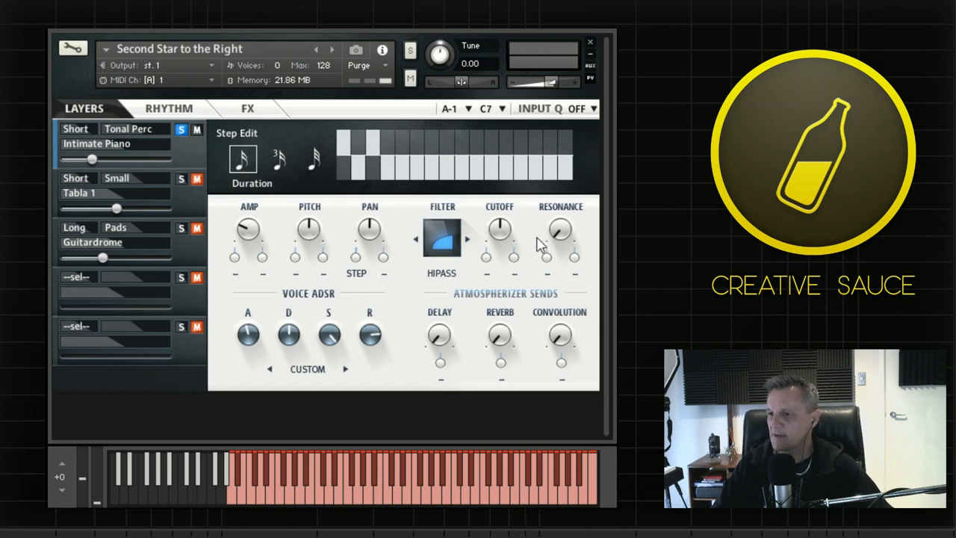
pyautogui.click(356, 273)
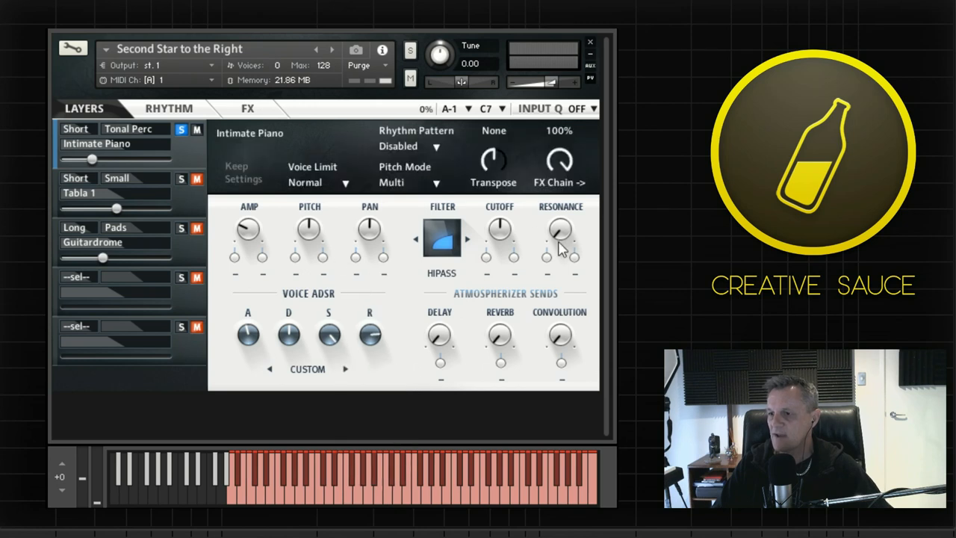
pyautogui.moveTo(500, 232)
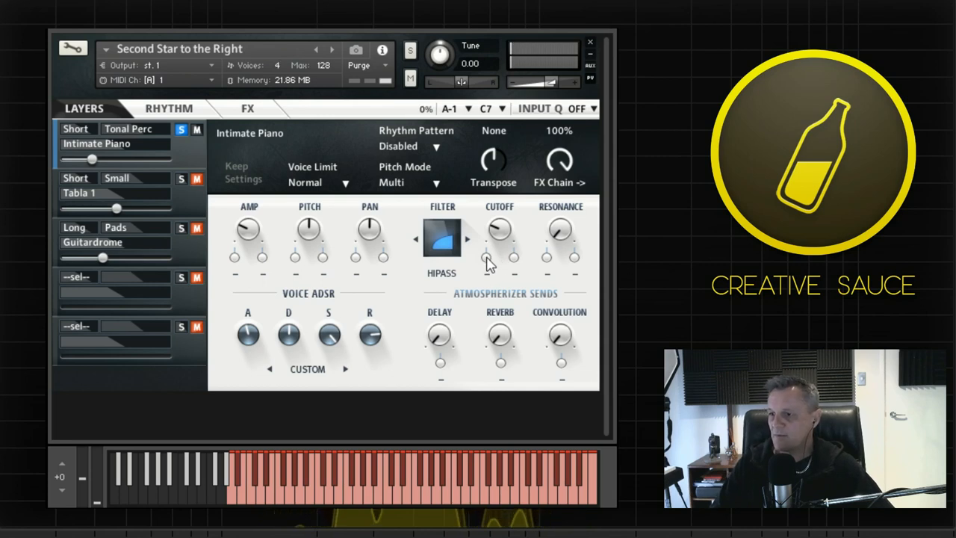
# Step: Assign STEP as the modulation source for the Intimate Piano filter cutoff
pyautogui.click(486, 253)
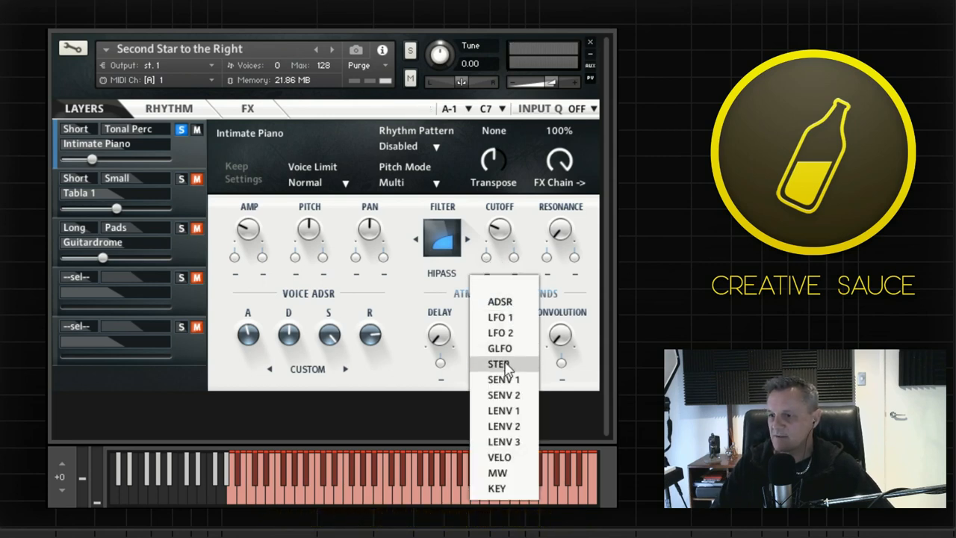
pyautogui.click(499, 363)
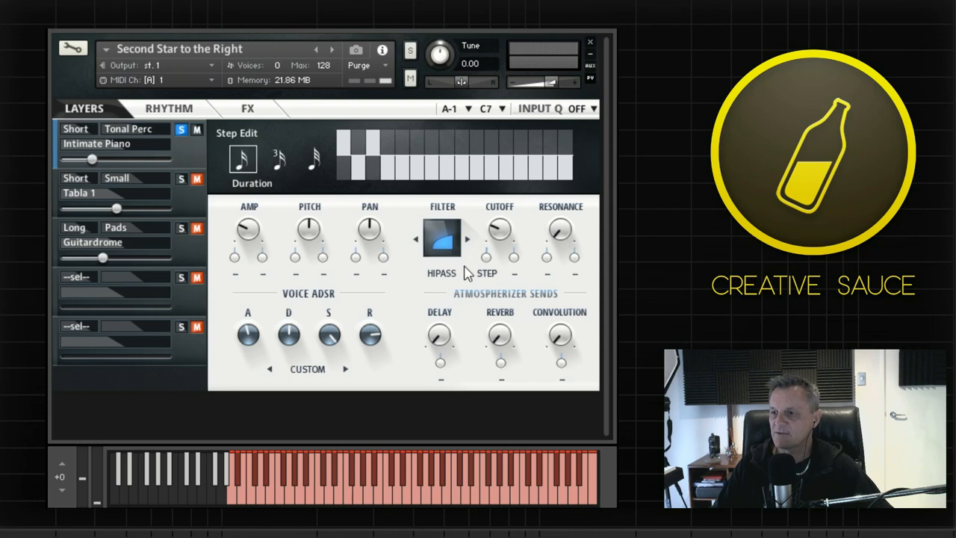
# Step: Switch the Intimate Piano layer's filter back off
pyautogui.click(442, 237)
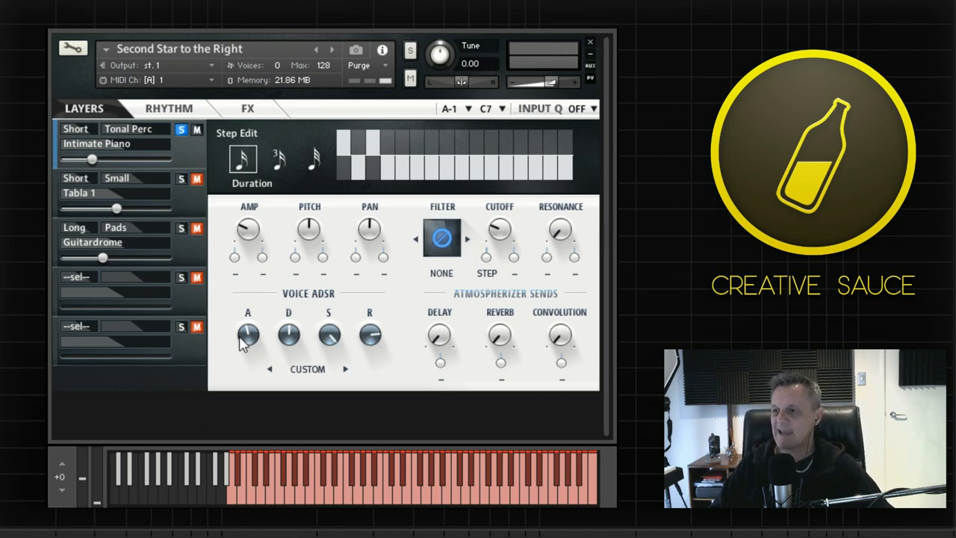
pyautogui.moveTo(374, 336)
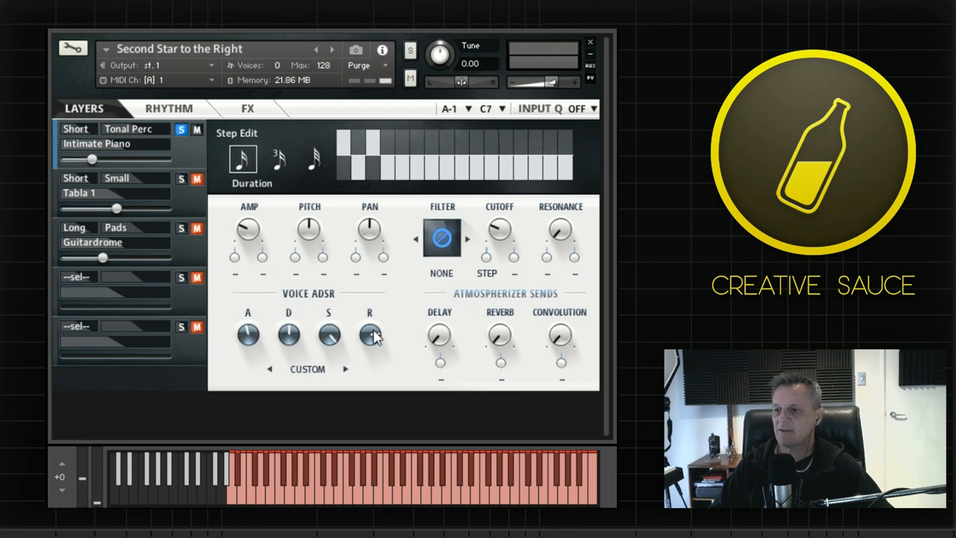
pyautogui.moveTo(403, 317)
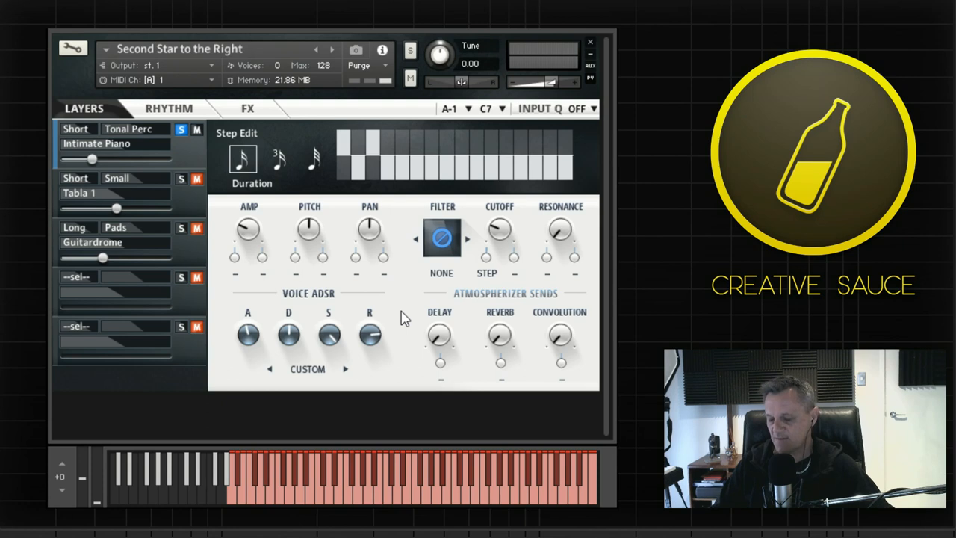
pyautogui.moveTo(180, 172)
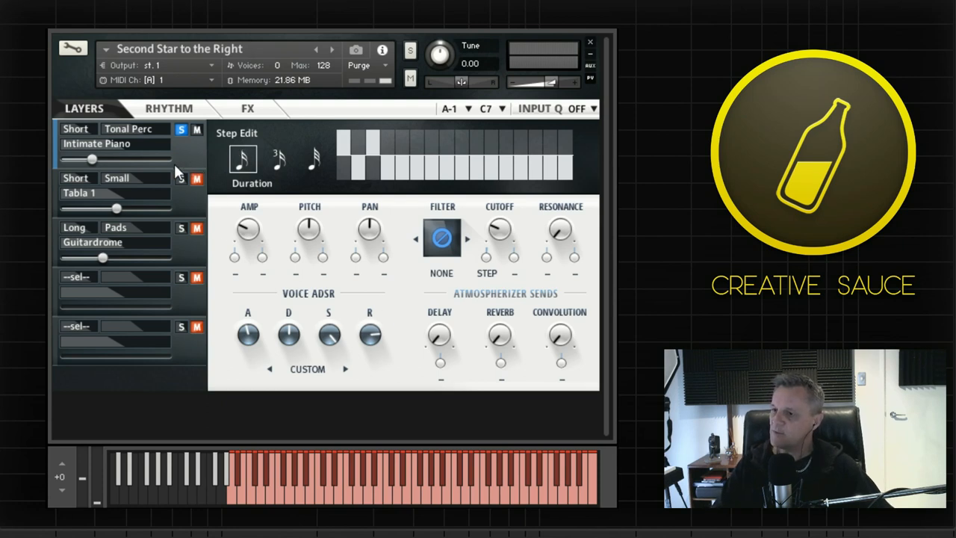
pyautogui.moveTo(455, 277)
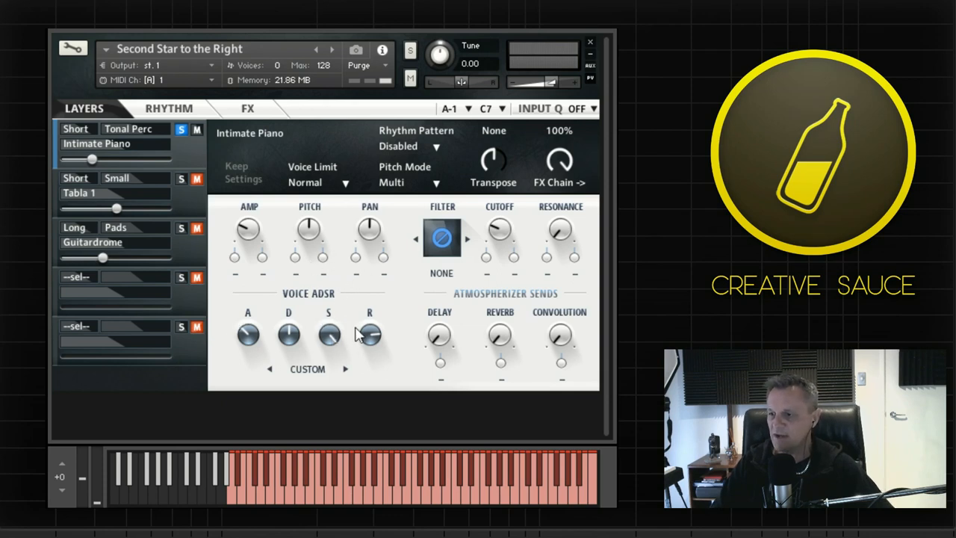
pyautogui.moveTo(287, 330)
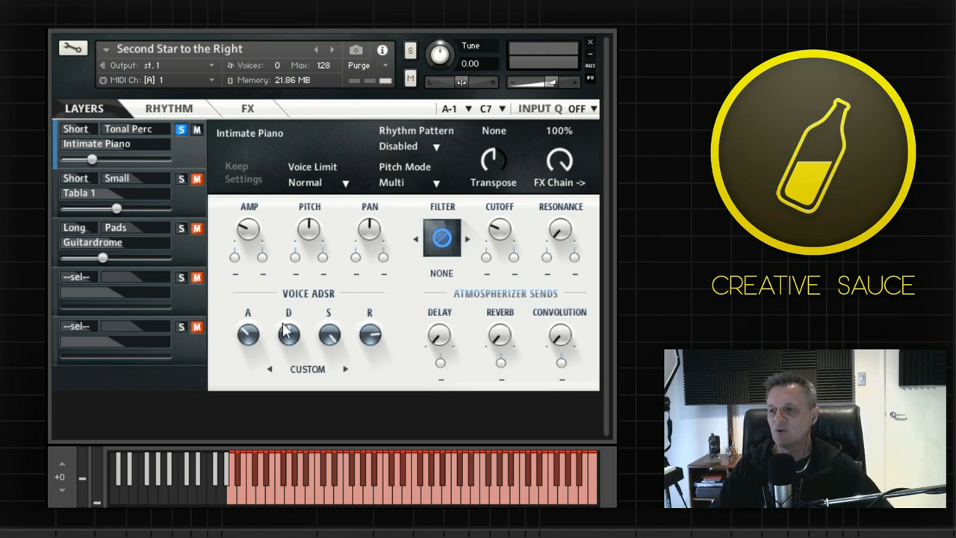
pyautogui.moveTo(303, 306)
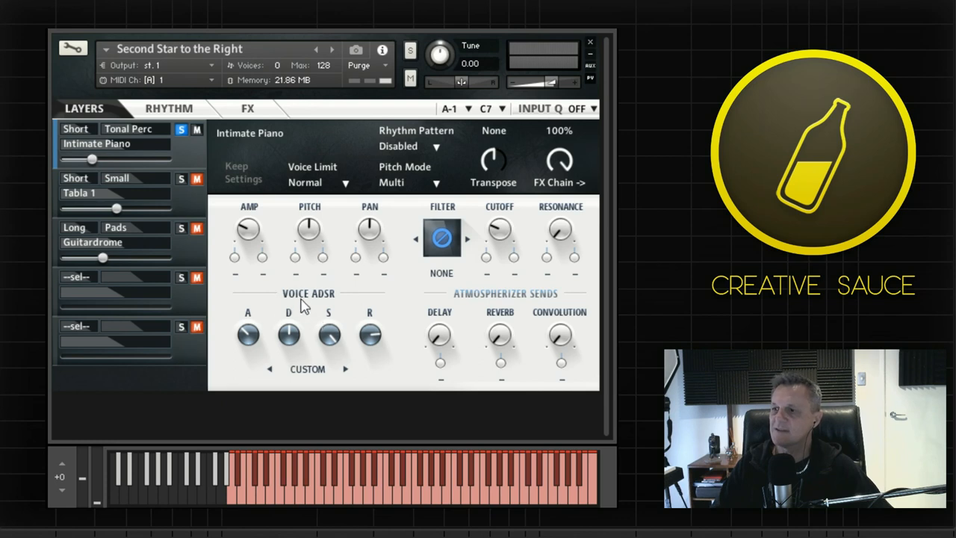
pyautogui.moveTo(508, 355)
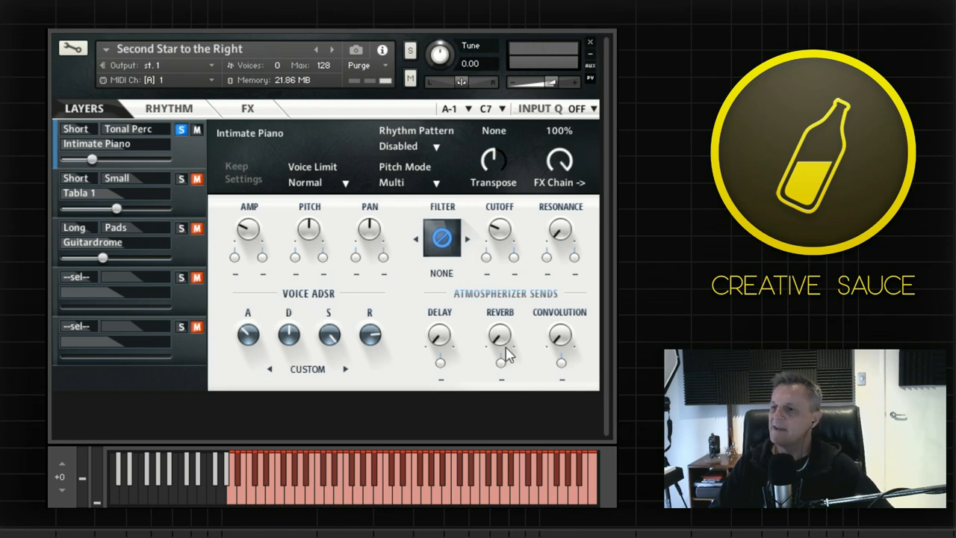
pyautogui.moveTo(444, 351)
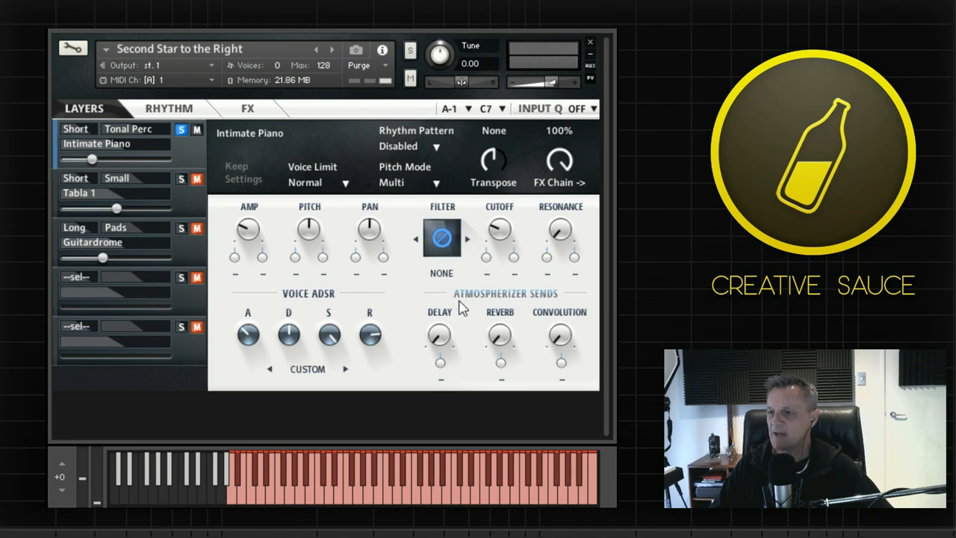
pyautogui.moveTo(485, 308)
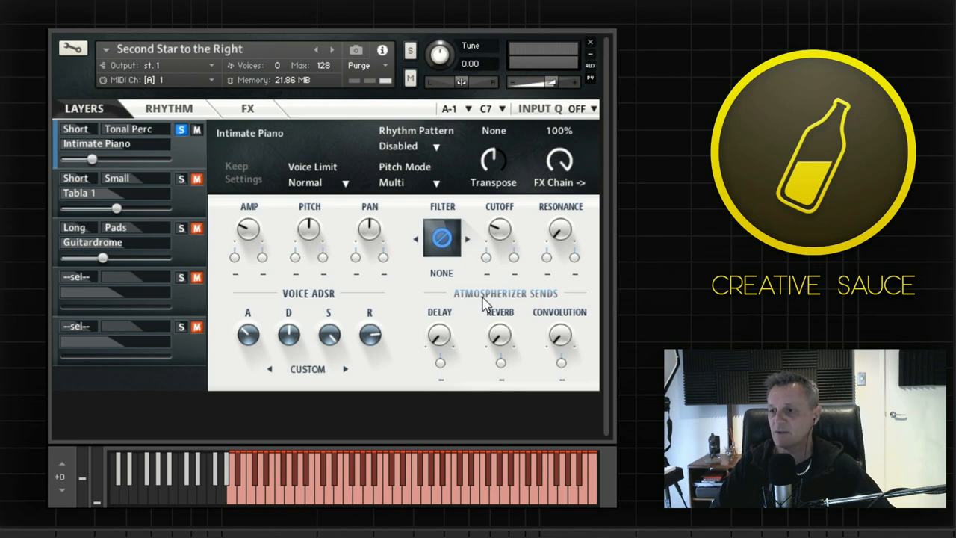
pyautogui.moveTo(458, 336)
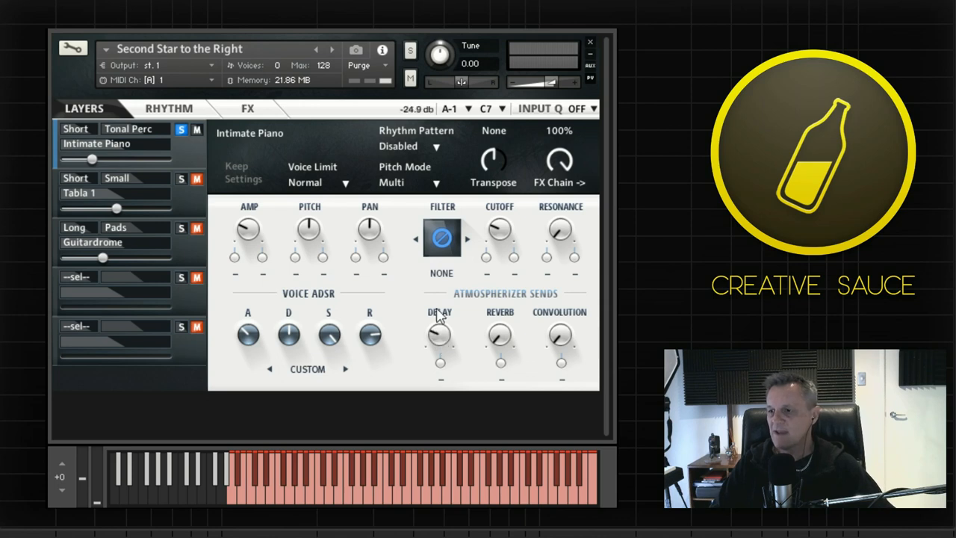
# Step: Adjust the Intimate Piano Atmospherizer Sends Delay knob
pyautogui.moveTo(440, 336); pyautogui.dragTo(440, 351)
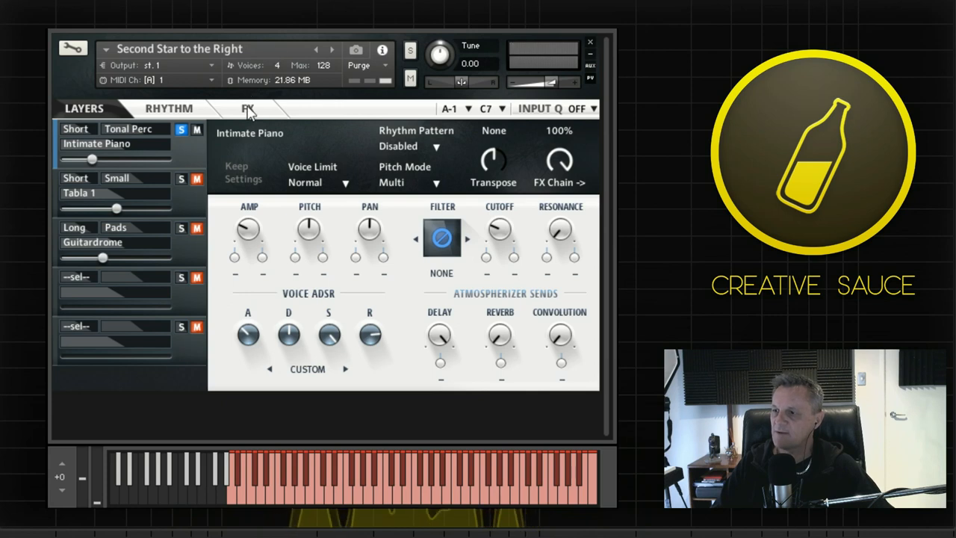
# Step: Enable the Atmospherizer delay and shorten its time to 1.0/16
pyautogui.click(247, 109)
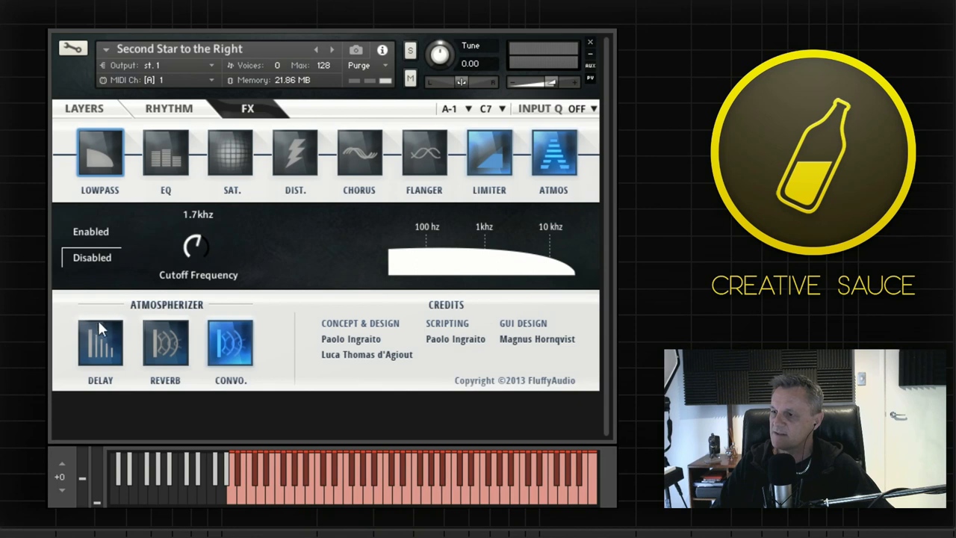
pyautogui.click(100, 343)
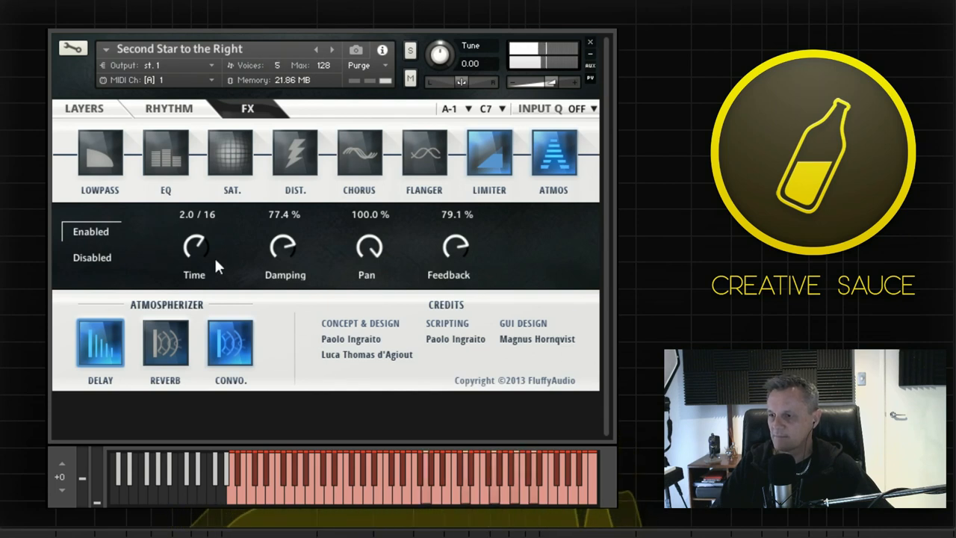
pyautogui.moveTo(196, 246); pyautogui.dragTo(196, 224)
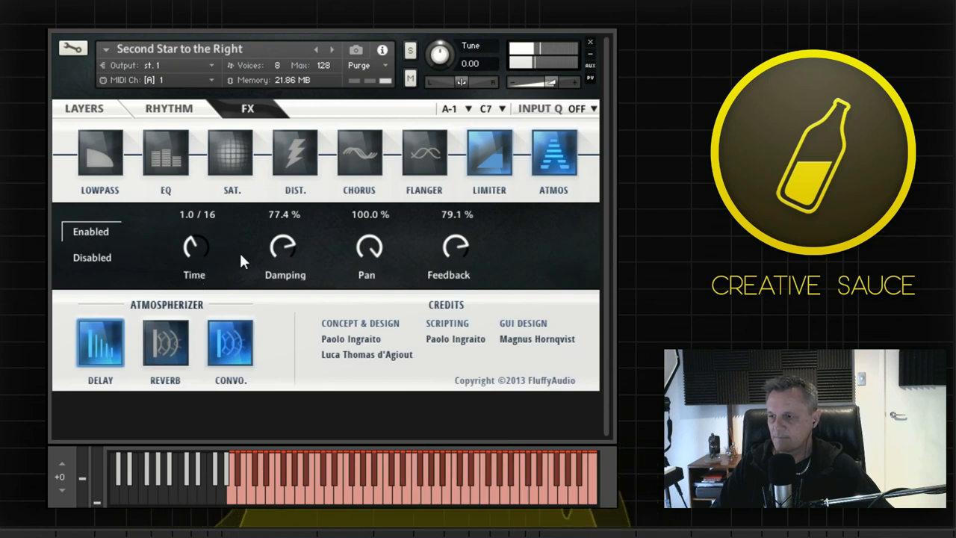
# Step: Return to the Layers page and reselect the Intimate Piano layer
pyautogui.click(83, 109)
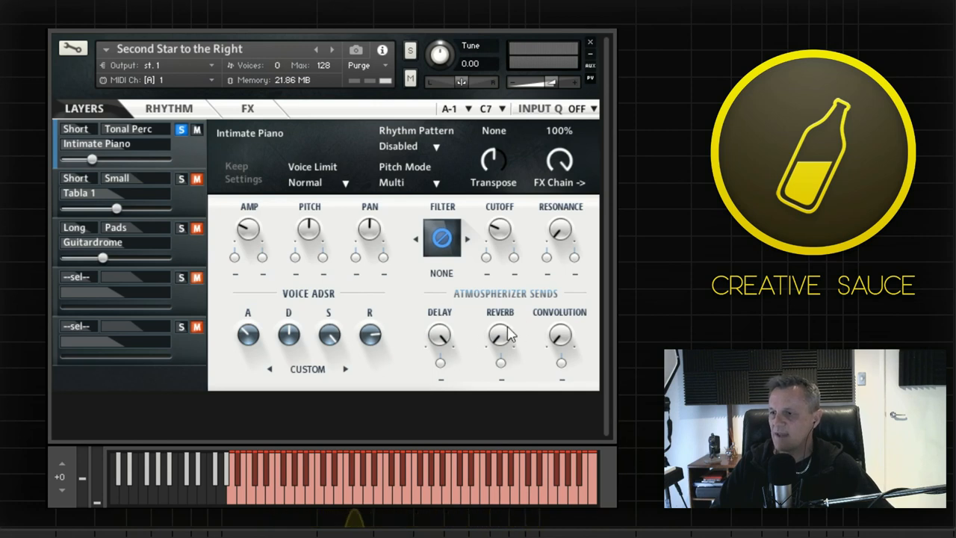
pyautogui.click(79, 193)
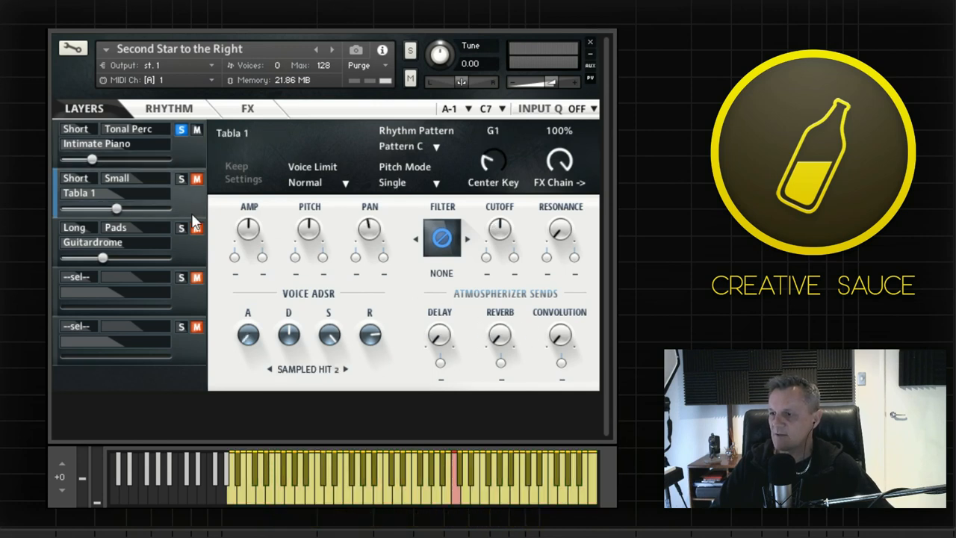
pyautogui.click(96, 144)
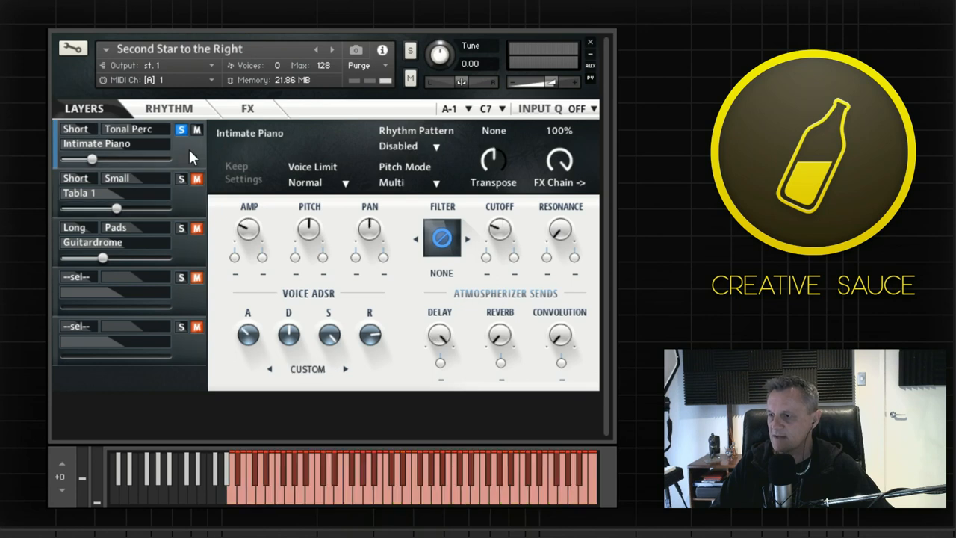
pyautogui.moveTo(188, 163)
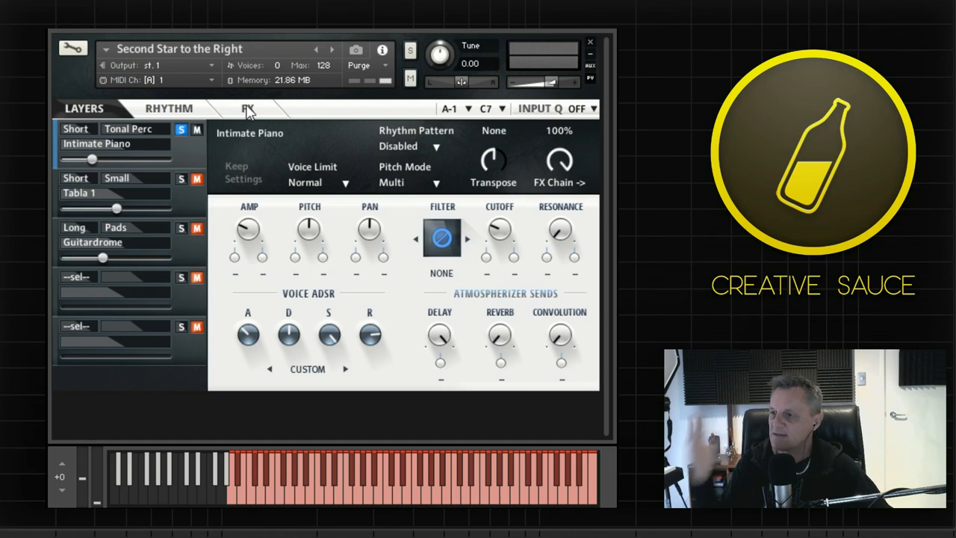
# Step: Enable the EQ on the FX page and cut its Low band to -2.2 dB
pyautogui.click(248, 108)
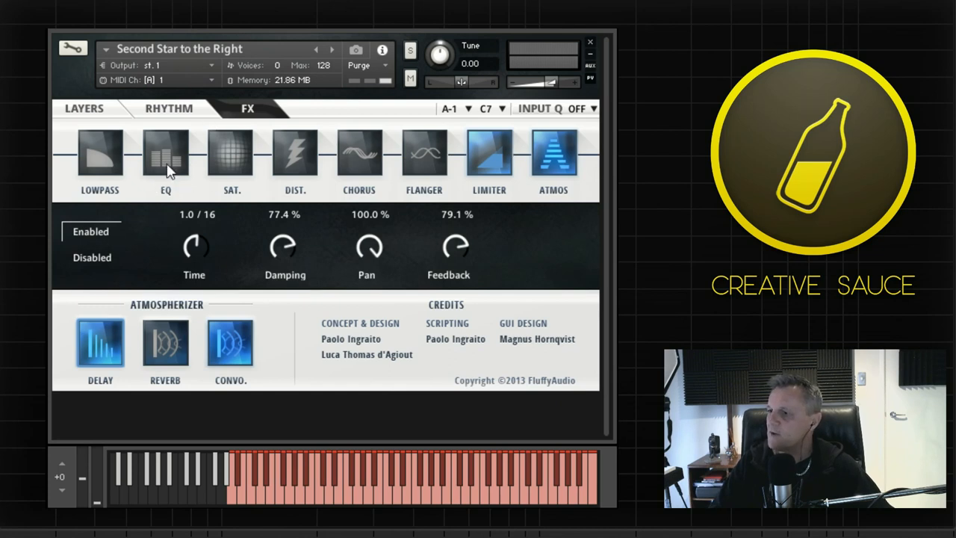
pyautogui.click(165, 155)
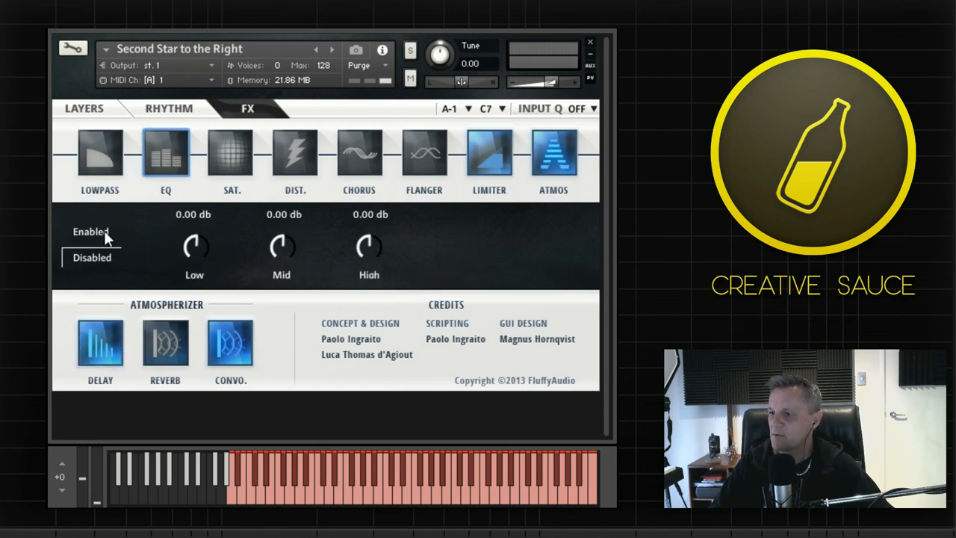
pyautogui.click(92, 231)
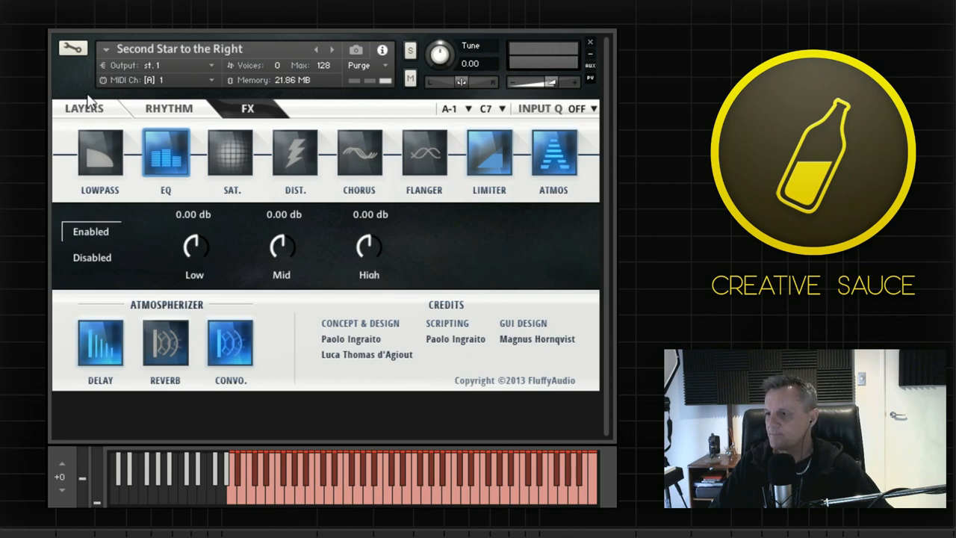
pyautogui.click(84, 108)
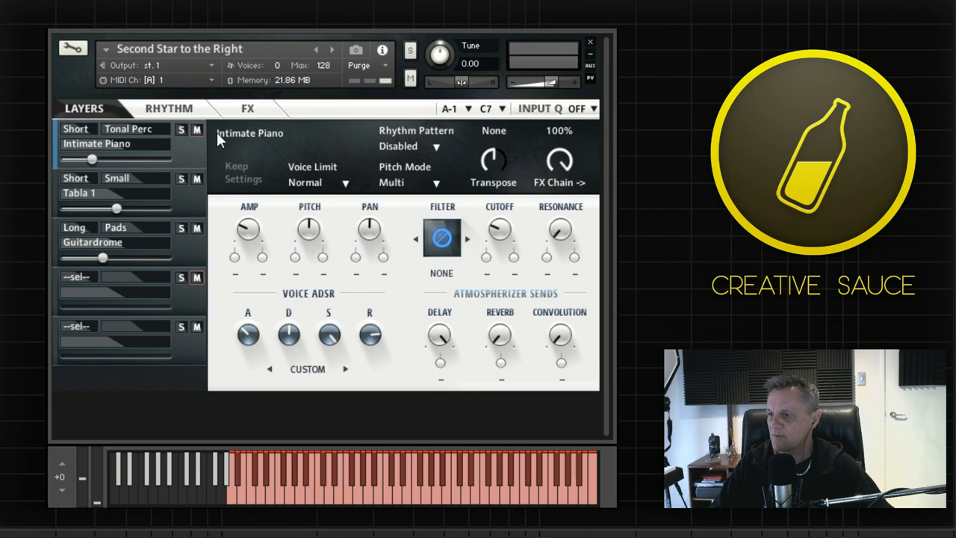
pyautogui.click(247, 109)
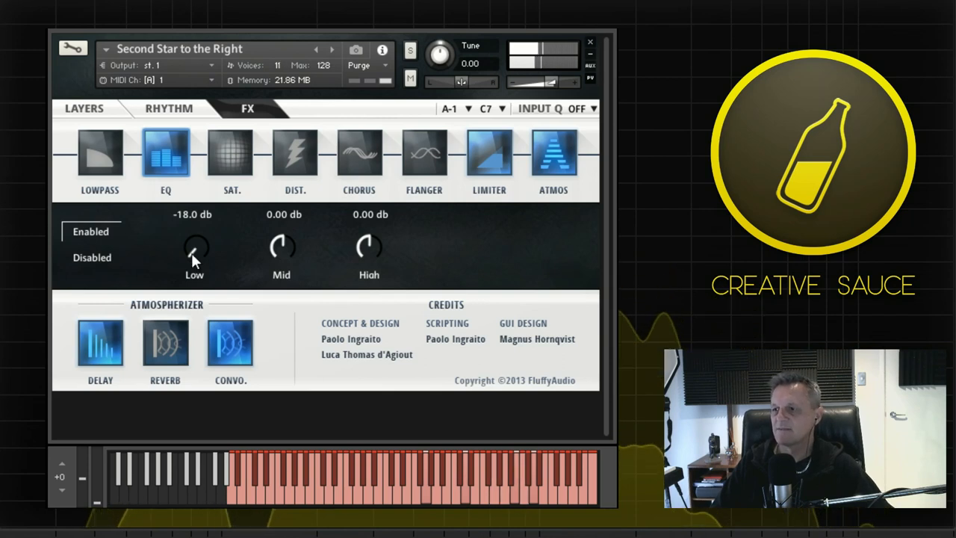
pyautogui.moveTo(195, 250); pyautogui.dragTo(198, 231)
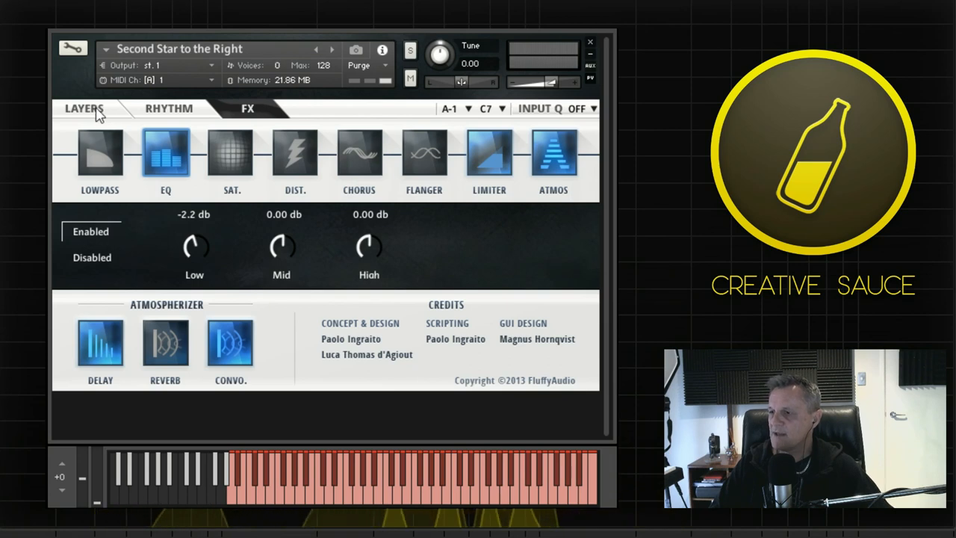
# Step: Solo Tabla 1, set its pitch mode to Single and centre key to G1
pyautogui.click(84, 109)
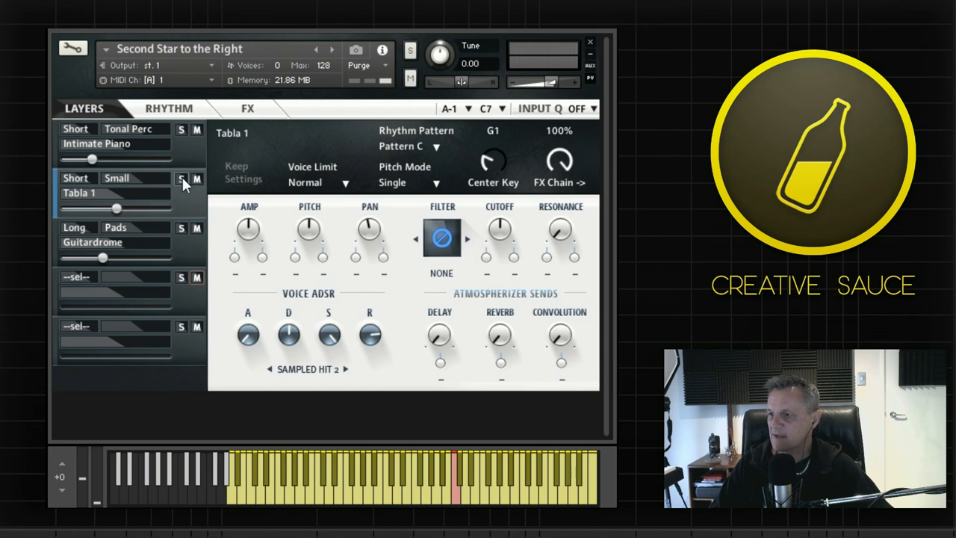
pyautogui.click(181, 178)
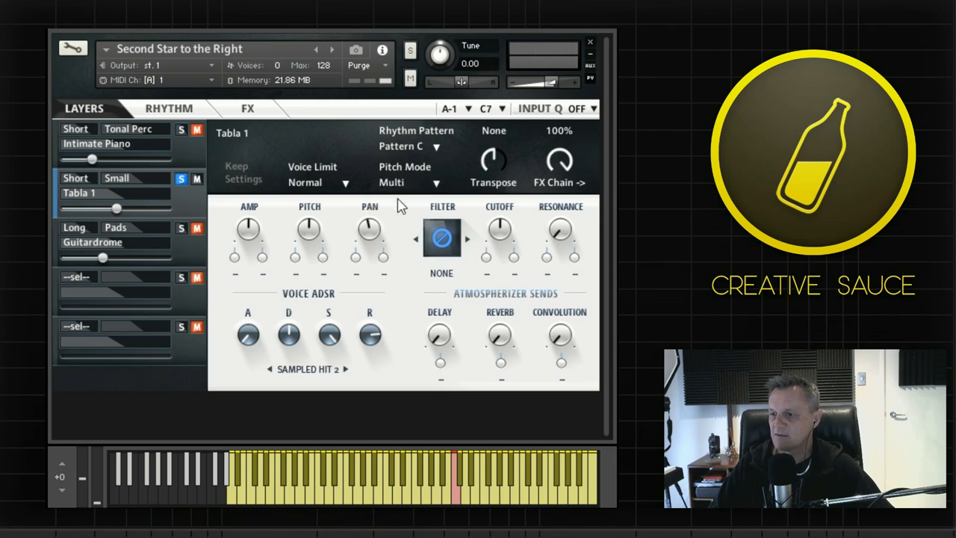
pyautogui.moveTo(336, 495)
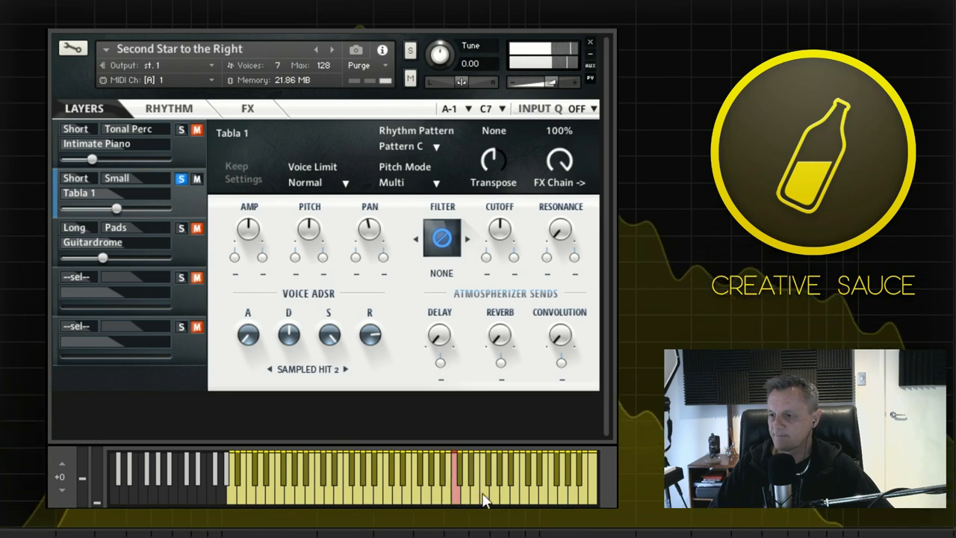
pyautogui.click(410, 182)
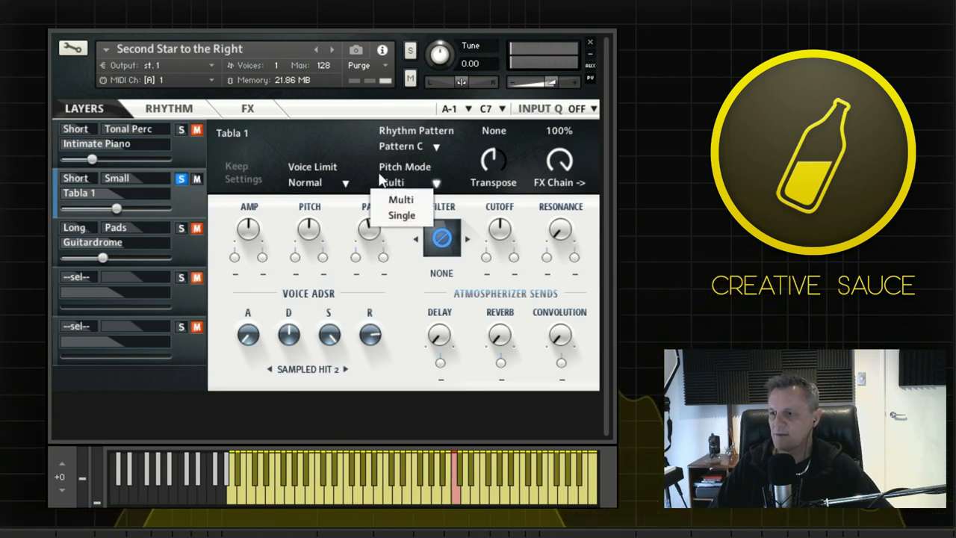
pyautogui.click(400, 215)
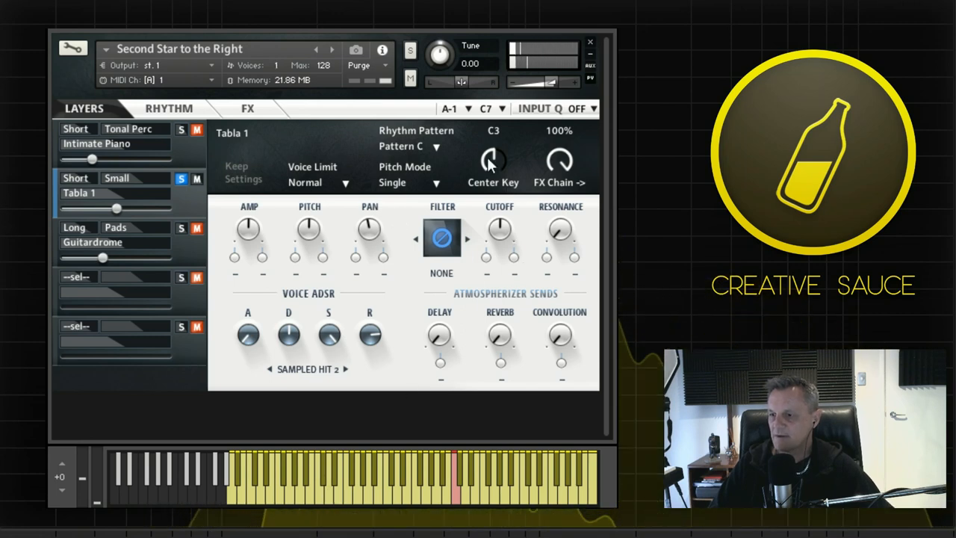
pyautogui.moveTo(493, 161); pyautogui.dragTo(492, 194)
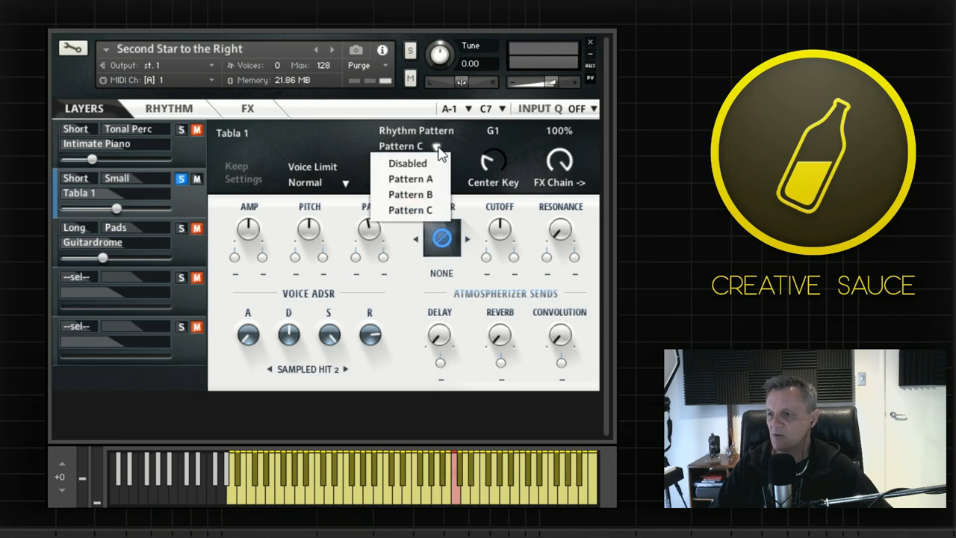
# Step: Give Tabla 1 Pattern C and inspect its up-down arpeggio in the Rhythm editor
pyautogui.click(407, 163)
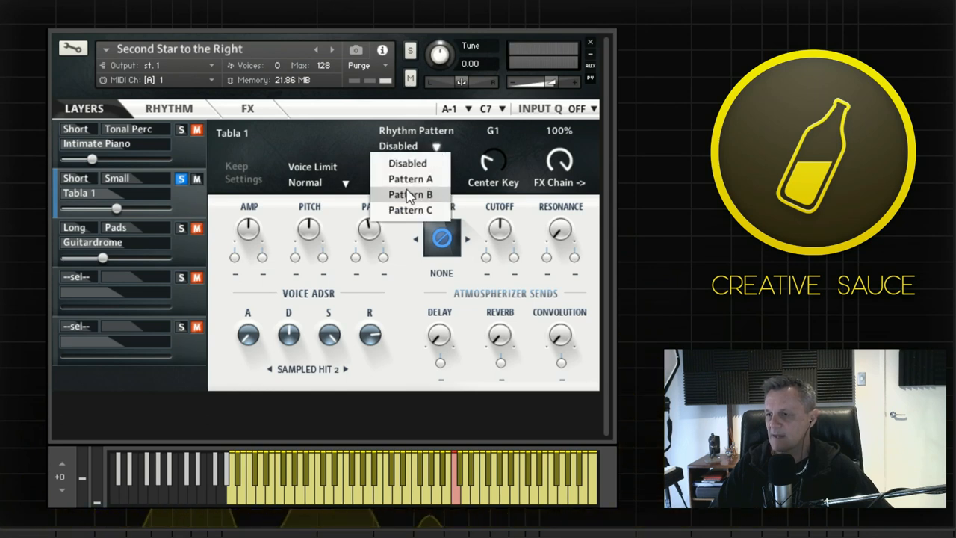
pyautogui.click(410, 210)
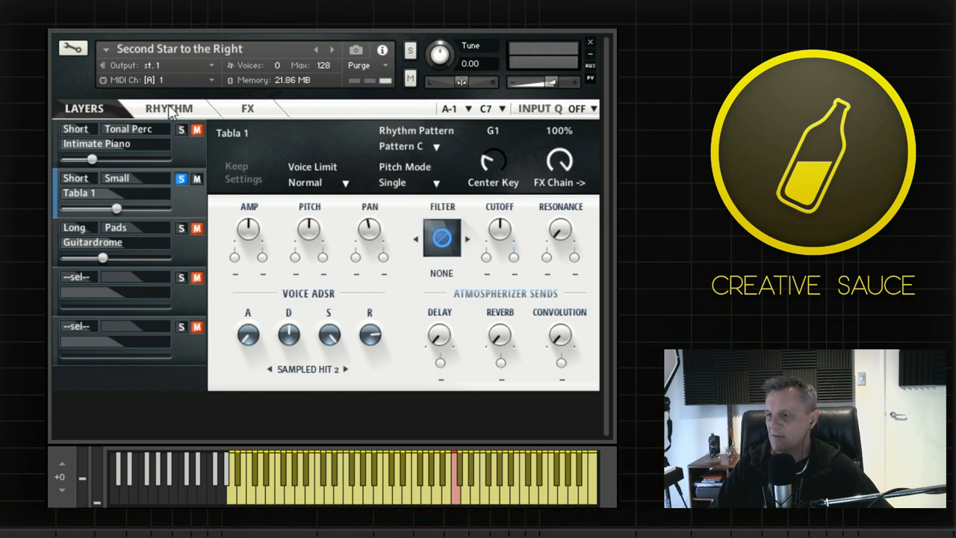
pyautogui.click(169, 108)
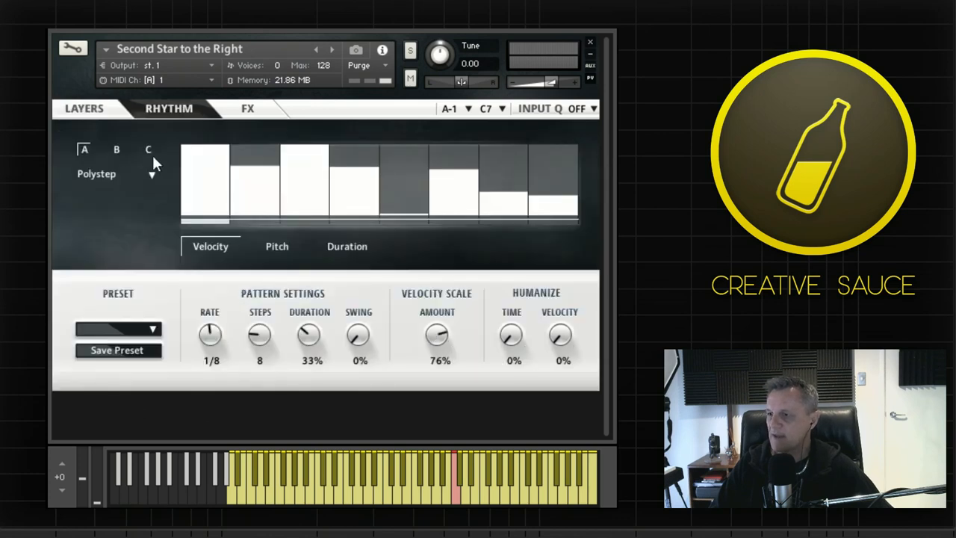
pyautogui.click(148, 149)
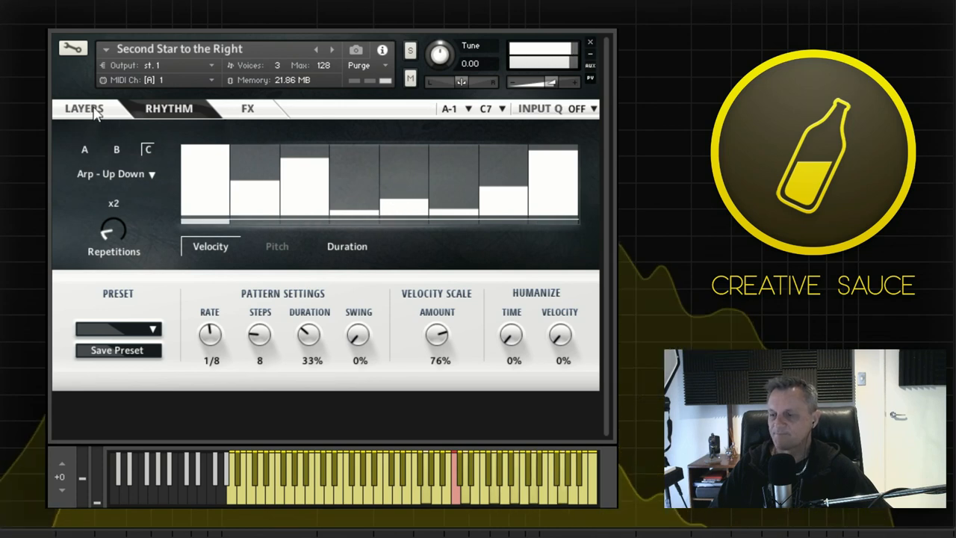
pyautogui.click(84, 108)
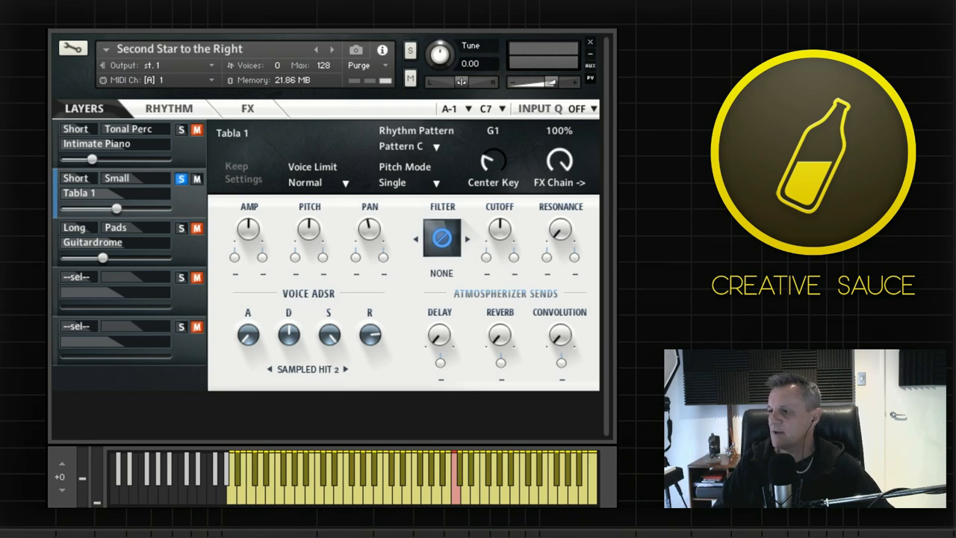
pyautogui.moveTo(138, 60)
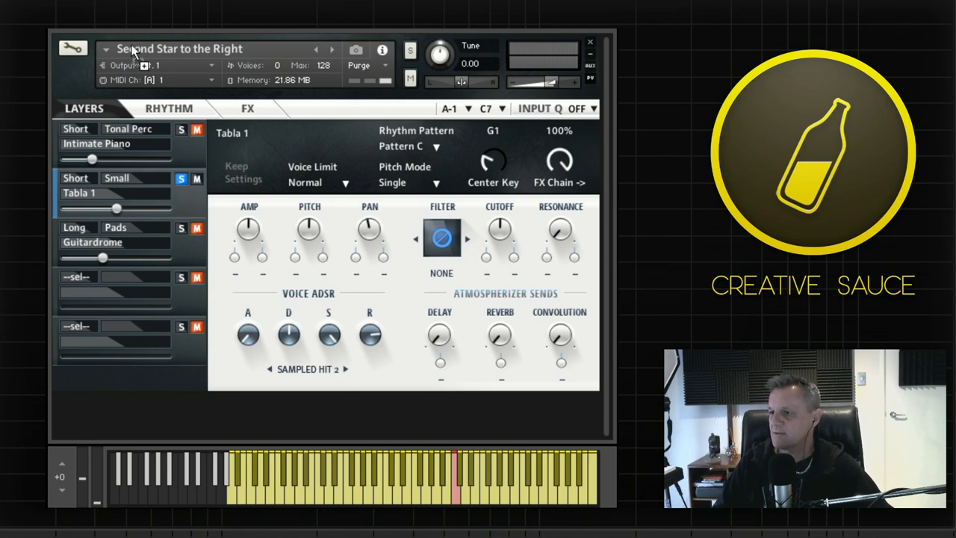
pyautogui.moveTo(604, 280)
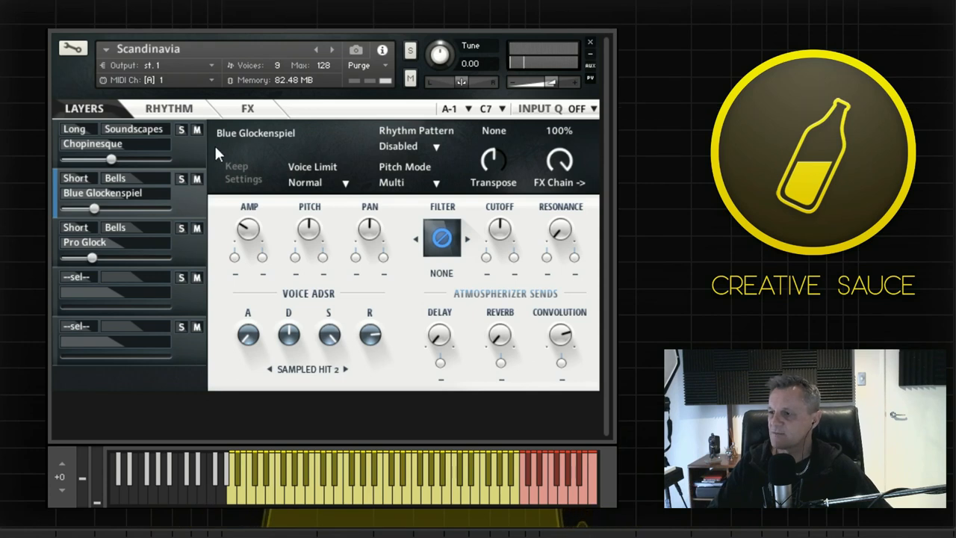
# Step: Review the Scandinavia layers, soloing Chopinesque and then selecting the Pro Glock layer
pyautogui.click(92, 143)
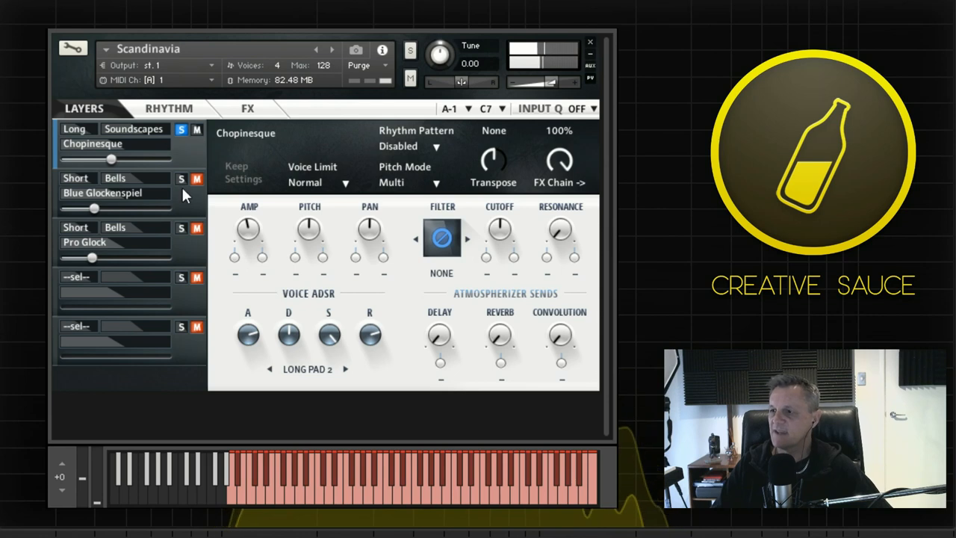
pyautogui.click(103, 193)
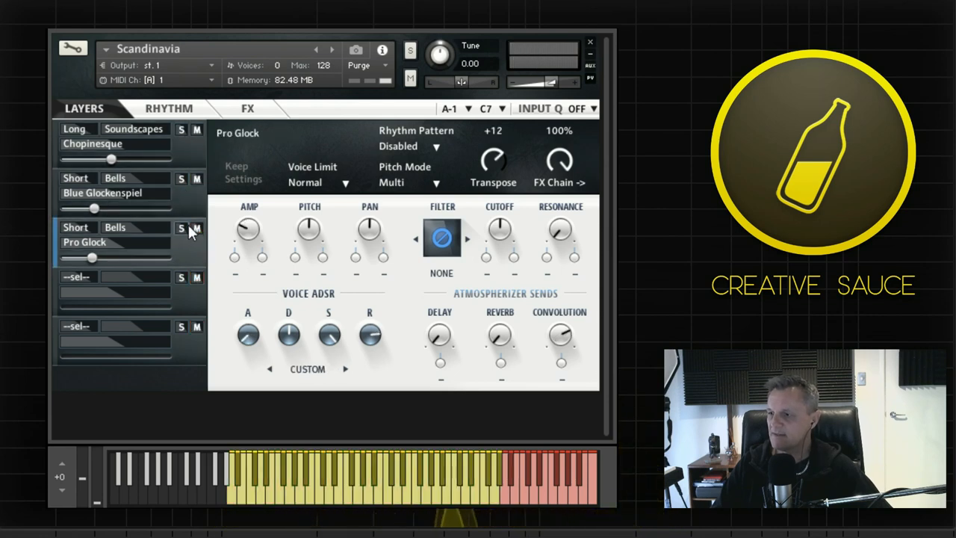
pyautogui.click(102, 193)
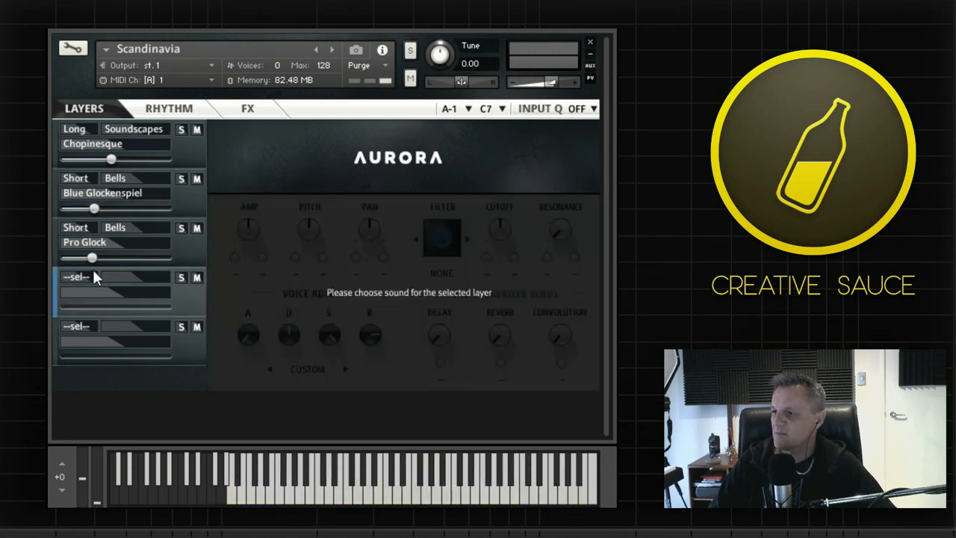
# Step: Load the Ocean sound from Long > Pads into the empty fourth layer
pyautogui.click(78, 277)
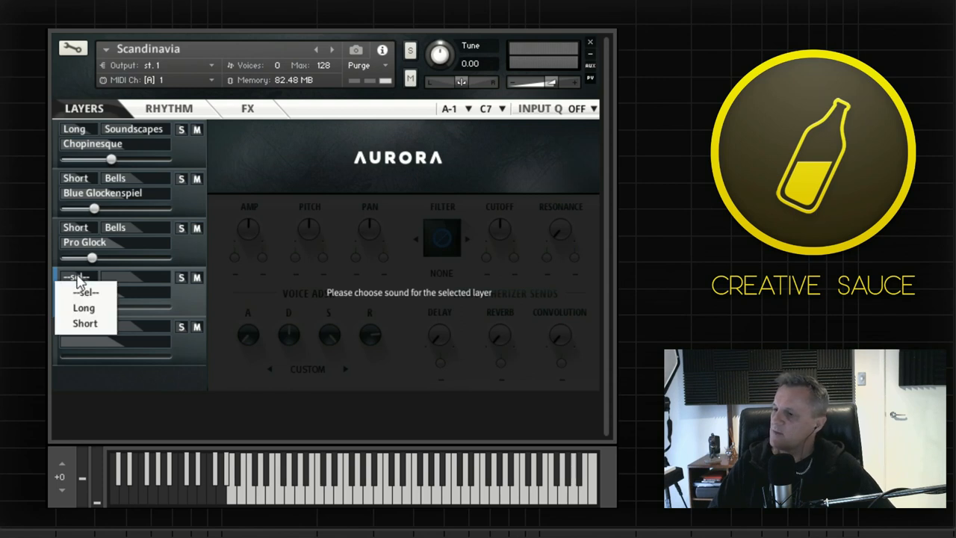
pyautogui.moveTo(83, 307)
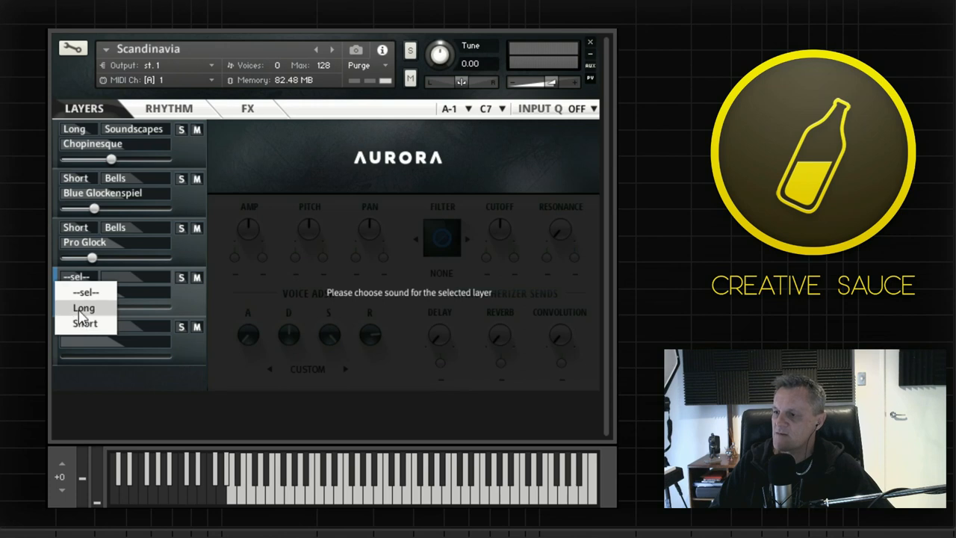
pyautogui.click(85, 307)
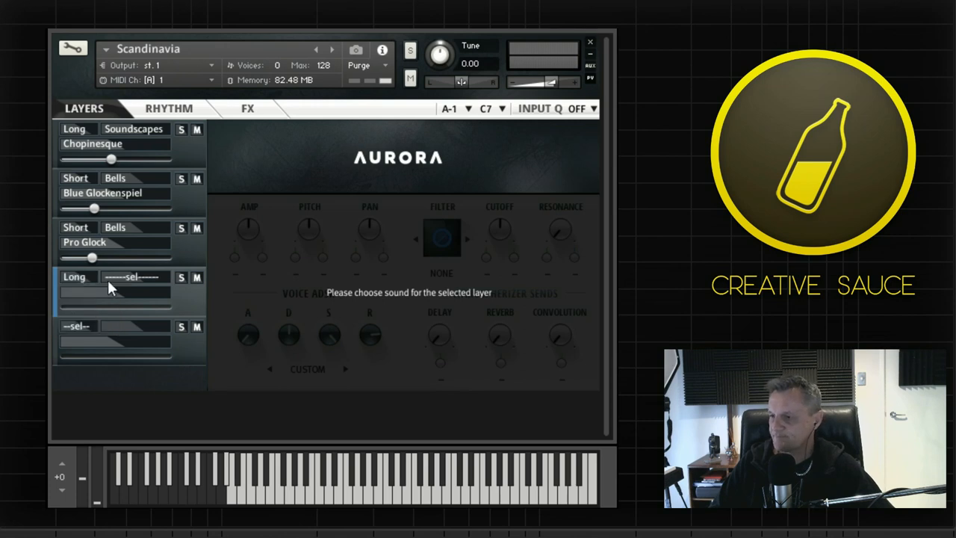
pyautogui.click(134, 277)
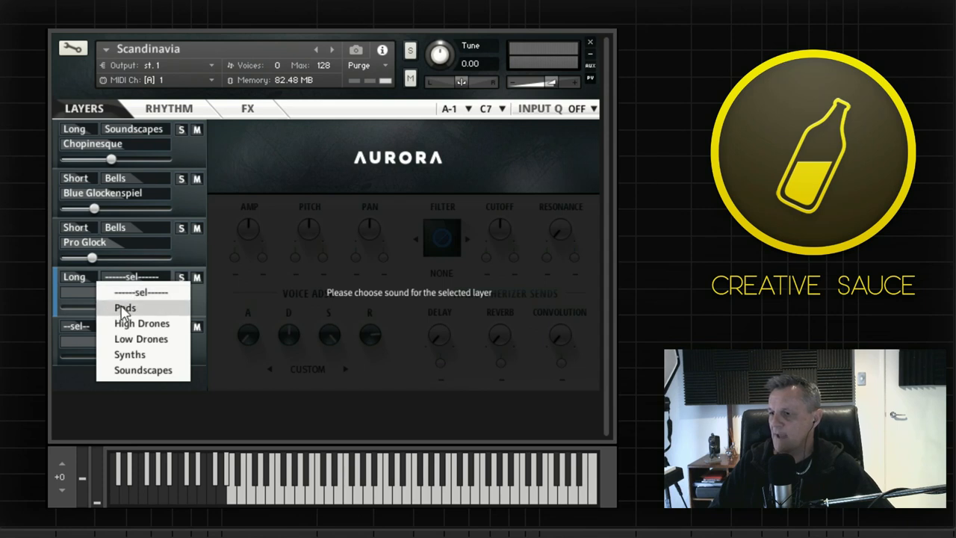
pyautogui.click(125, 307)
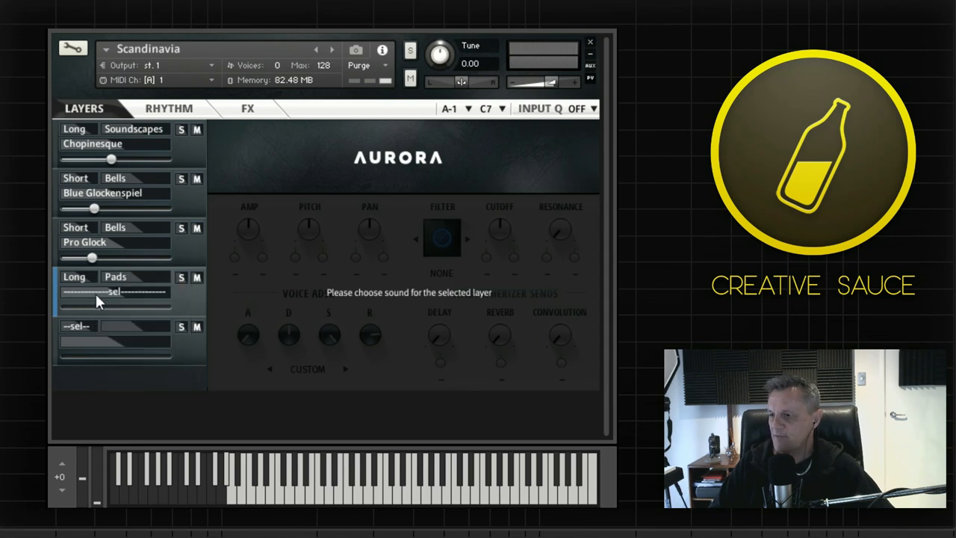
pyautogui.click(112, 291)
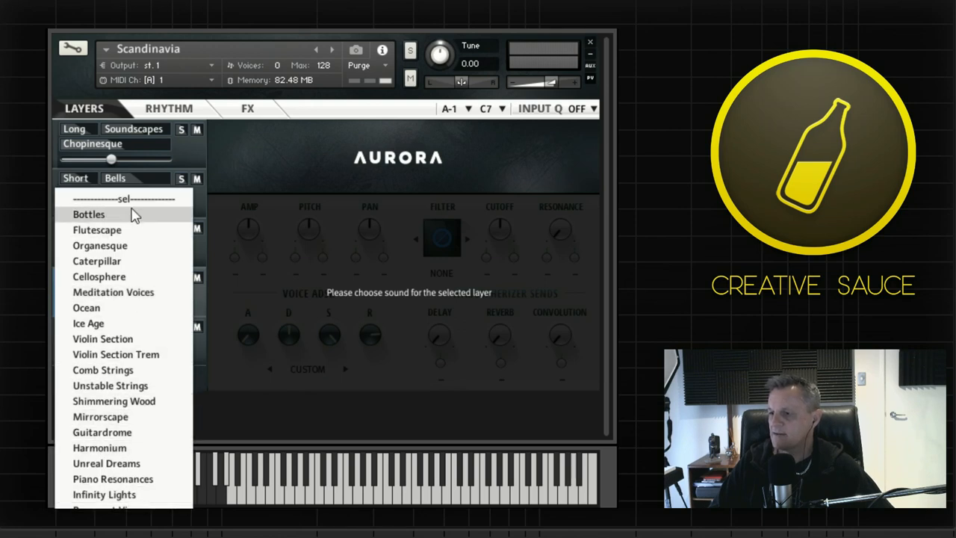
pyautogui.moveTo(86, 307)
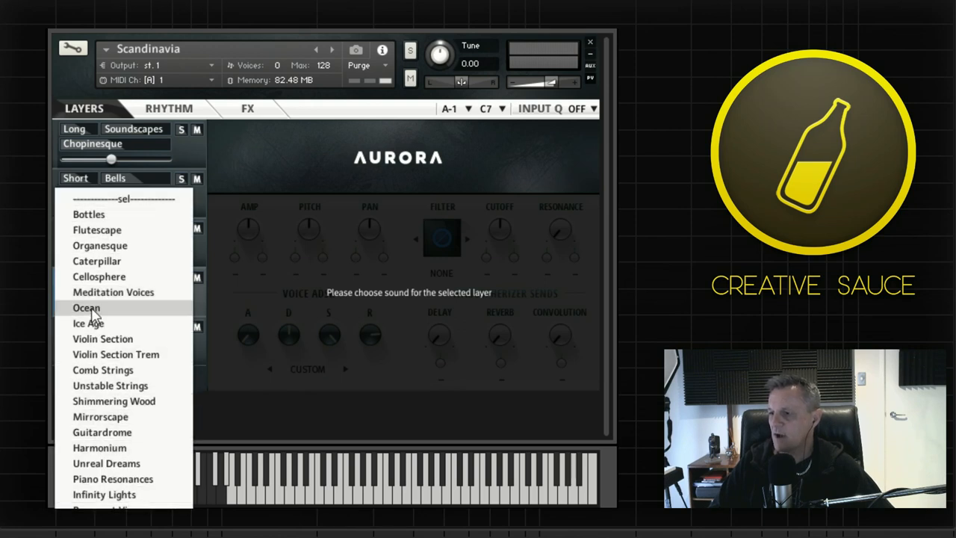
pyautogui.click(86, 307)
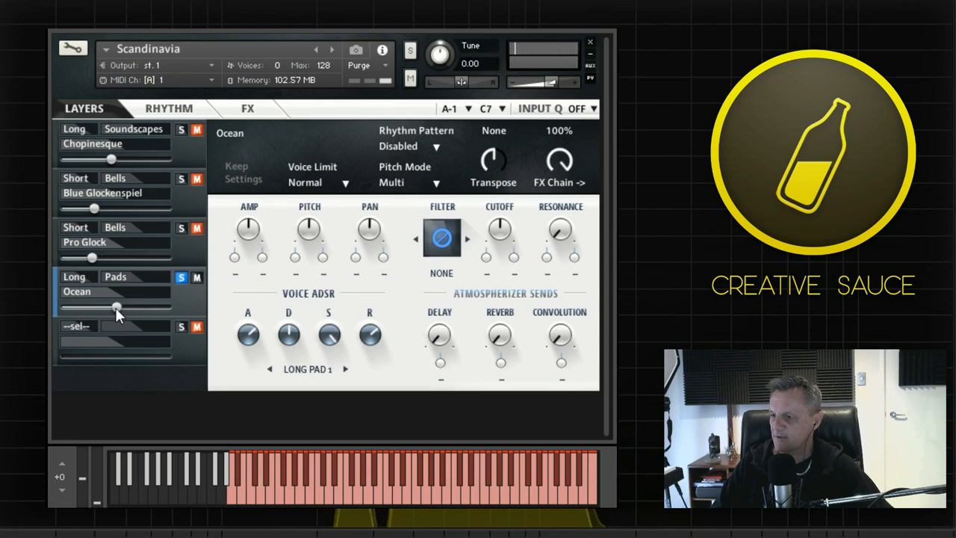
# Step: Pull the Ocean layer's volume down low
pyautogui.moveTo(116, 309); pyautogui.dragTo(82, 309)
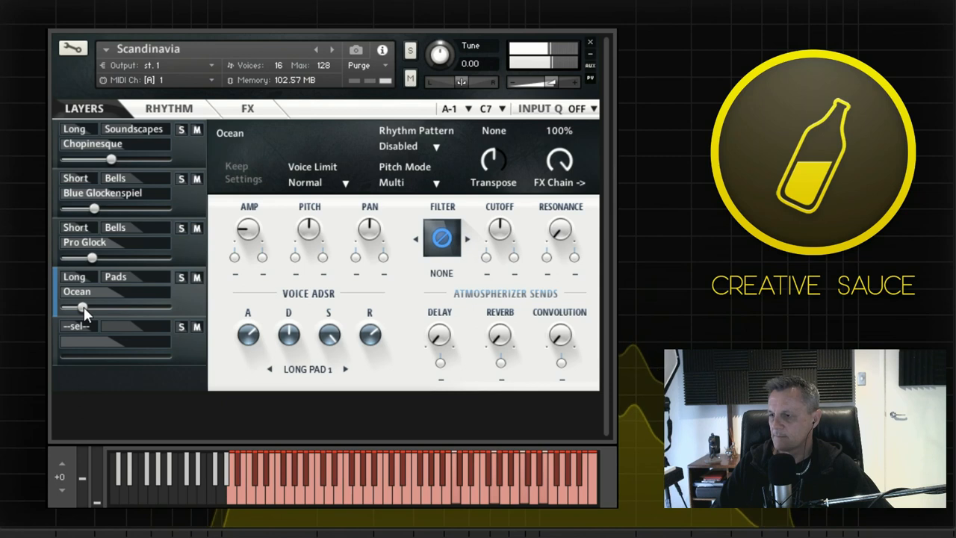
pyautogui.moveTo(335, 280)
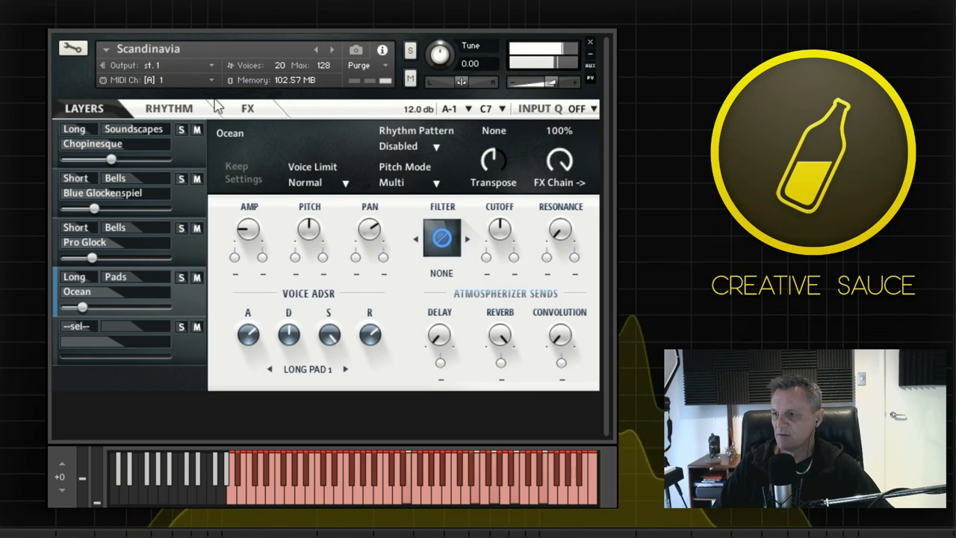
# Step: Enable the Atmospherizer reverb at 100% size and return to the Layers view
pyautogui.click(247, 108)
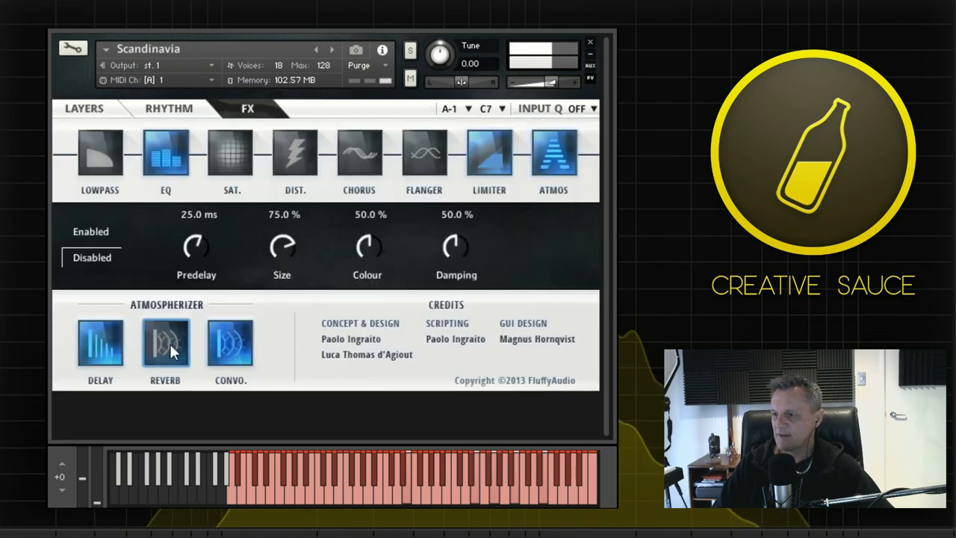
pyautogui.click(90, 232)
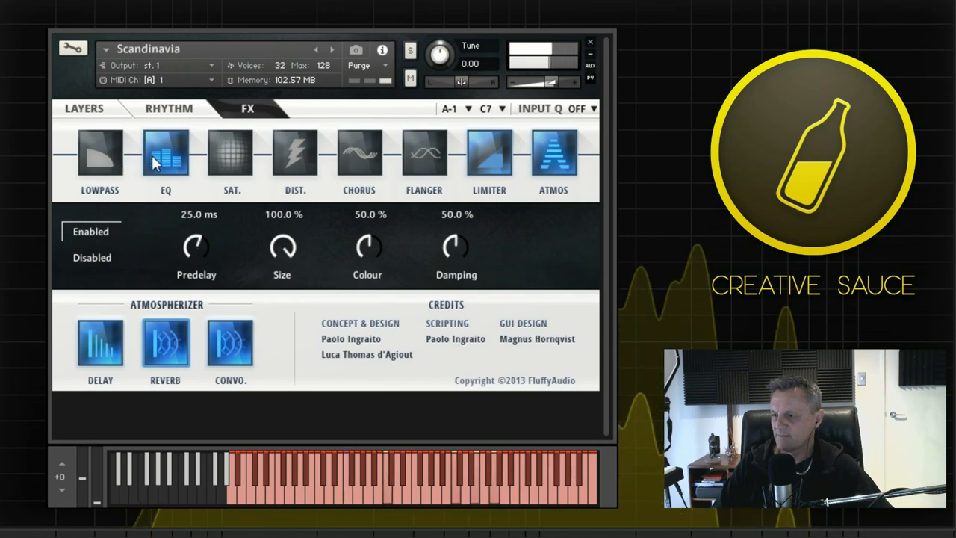
pyautogui.click(84, 108)
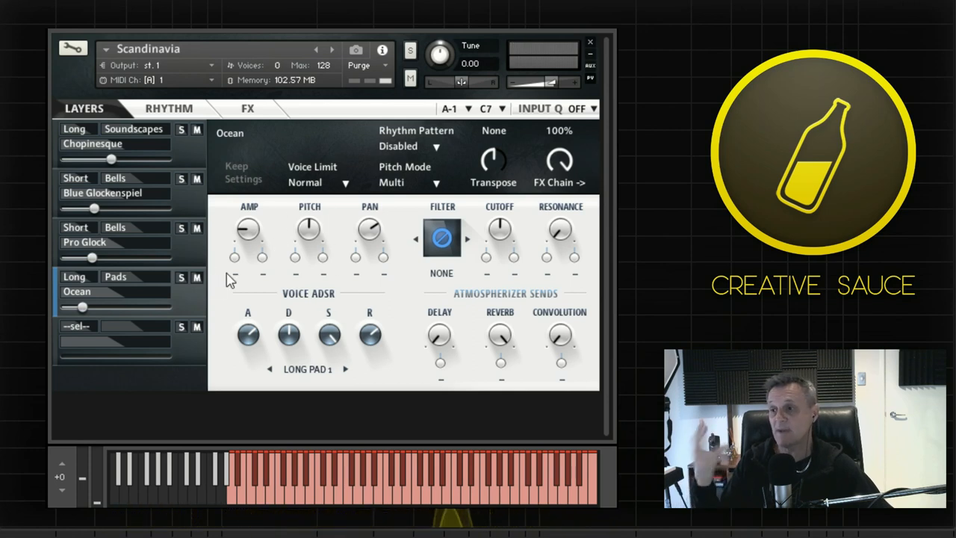
pyautogui.moveTo(187, 297)
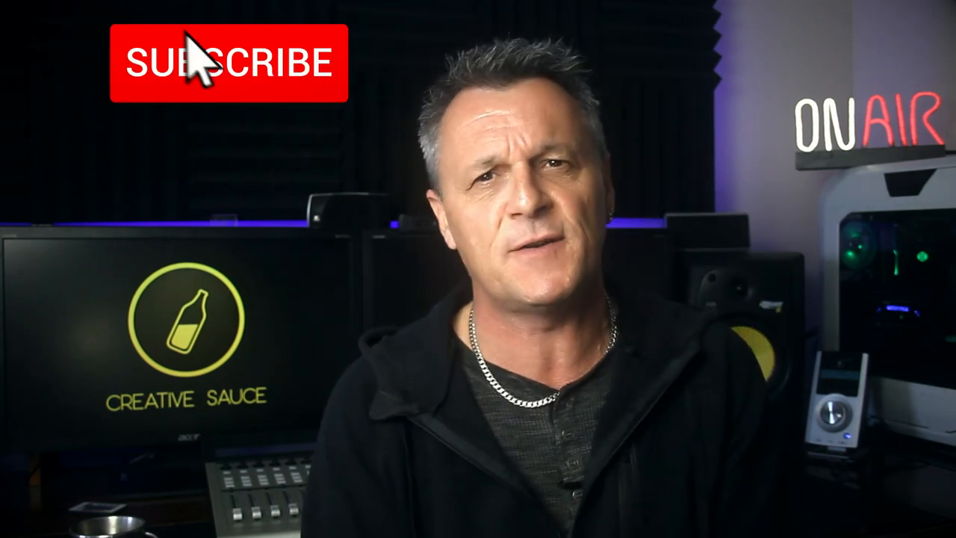
pyautogui.click(224, 62)
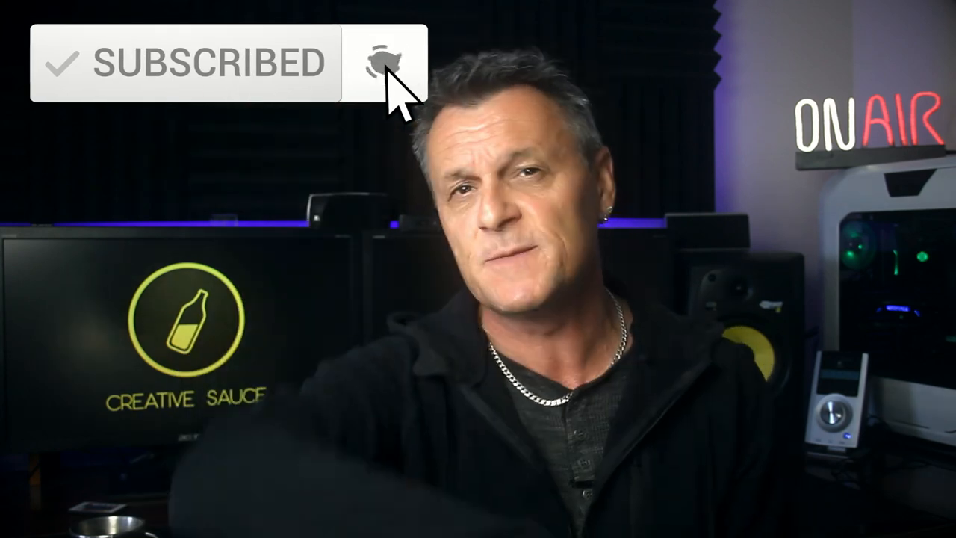